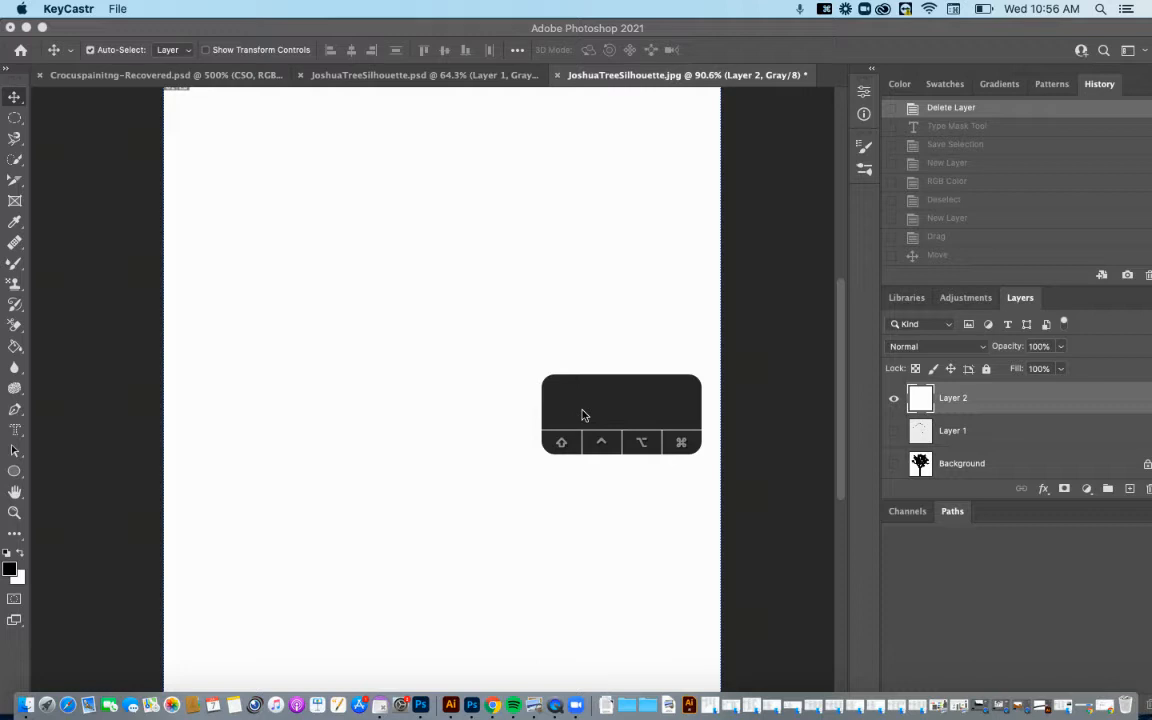
mouse_move(400, 33)
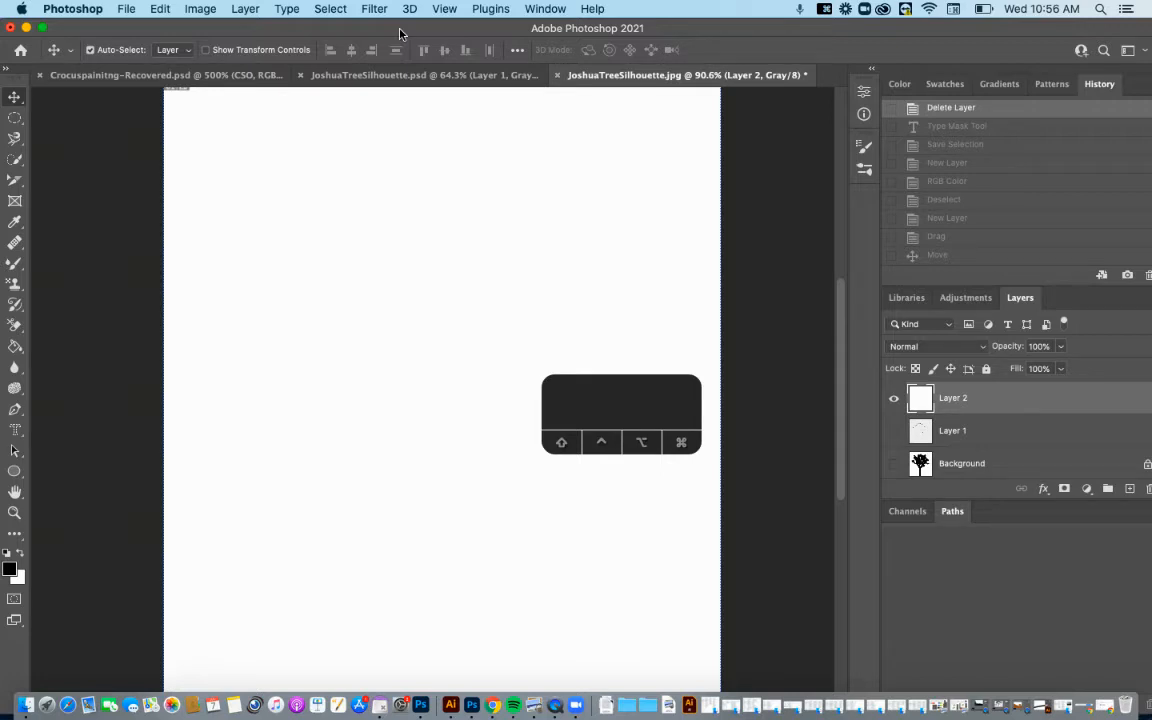
mouse_move(296, 228)
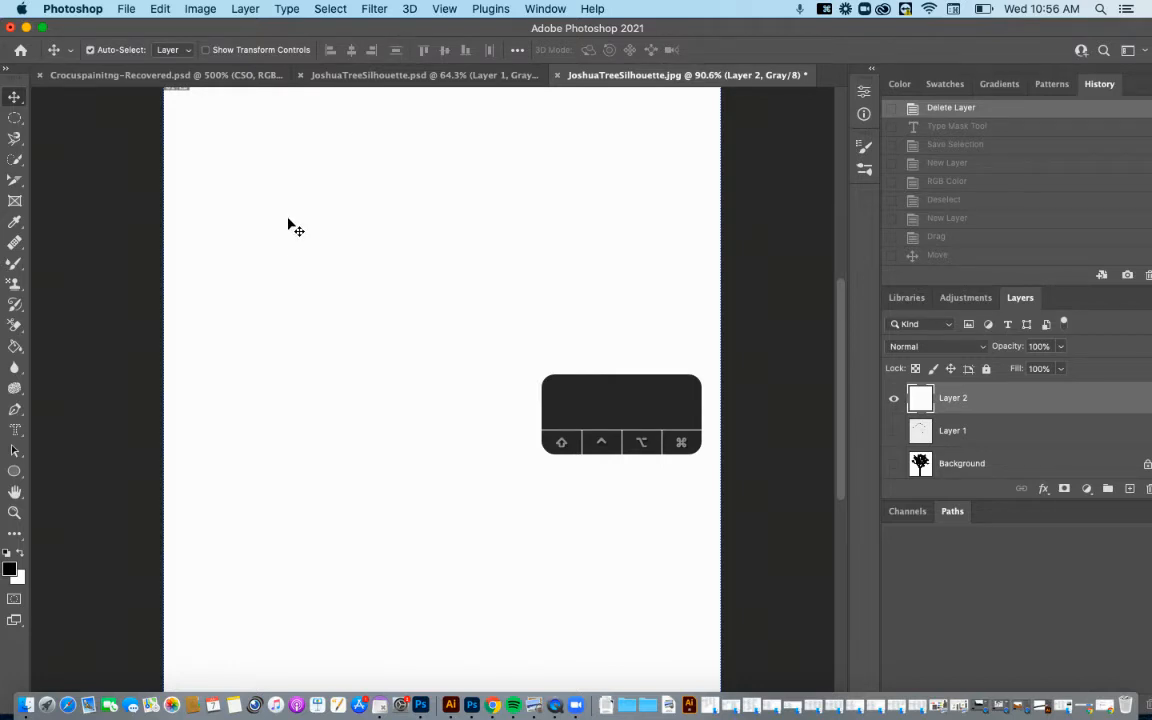
mouse_move(297, 245)
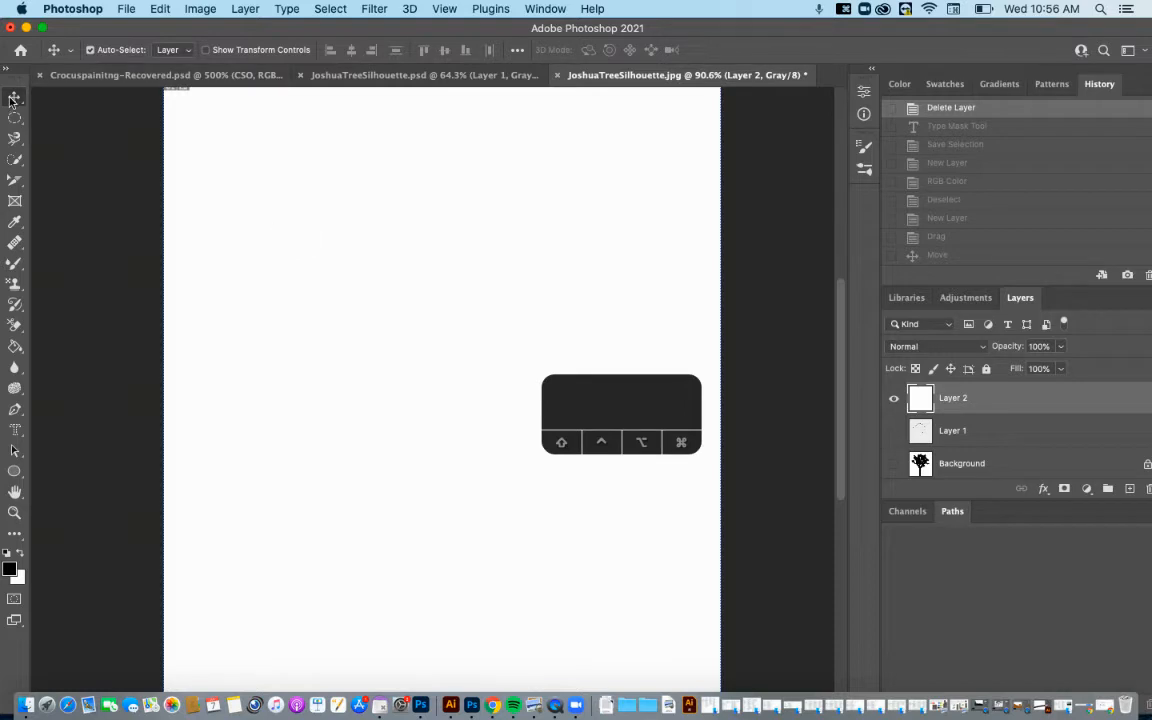
mouse_move(14, 117)
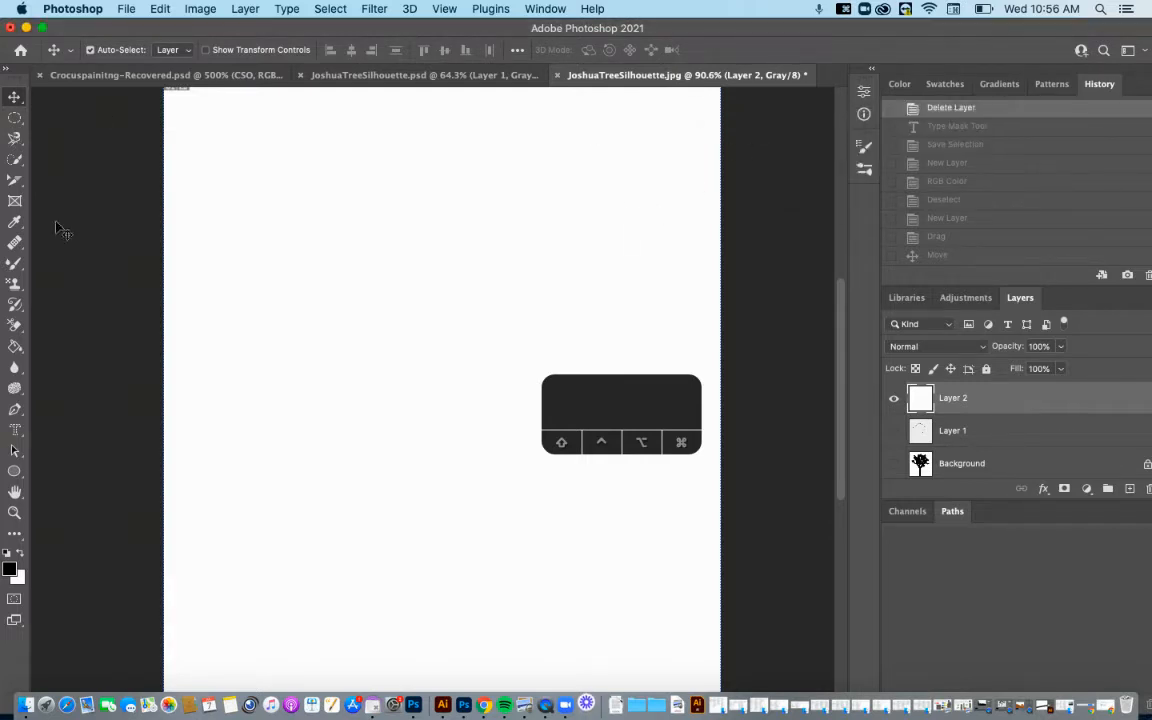
mouse_move(15, 196)
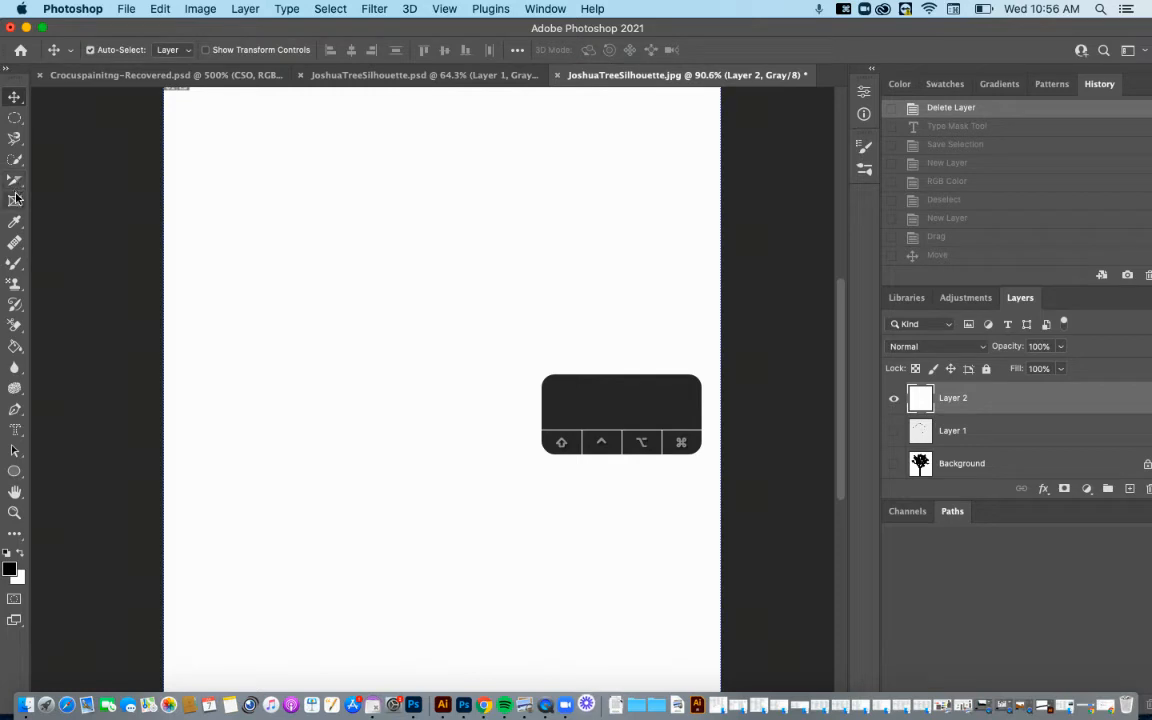
mouse_move(15, 202)
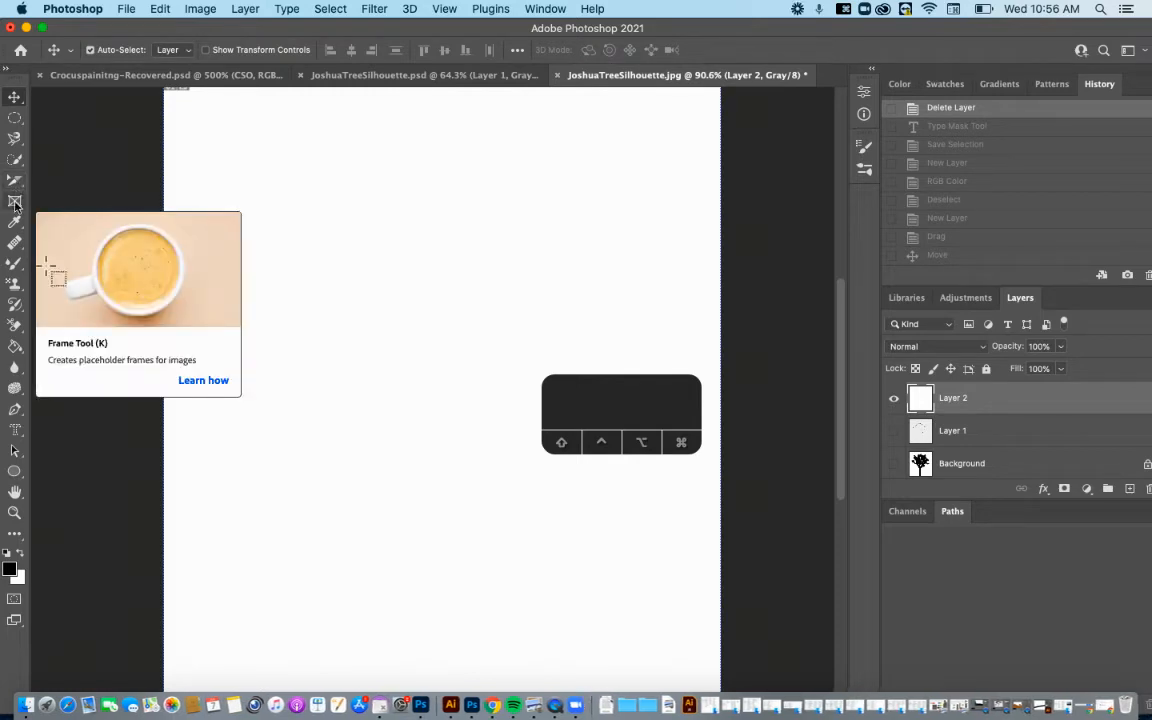
mouse_move(14, 243)
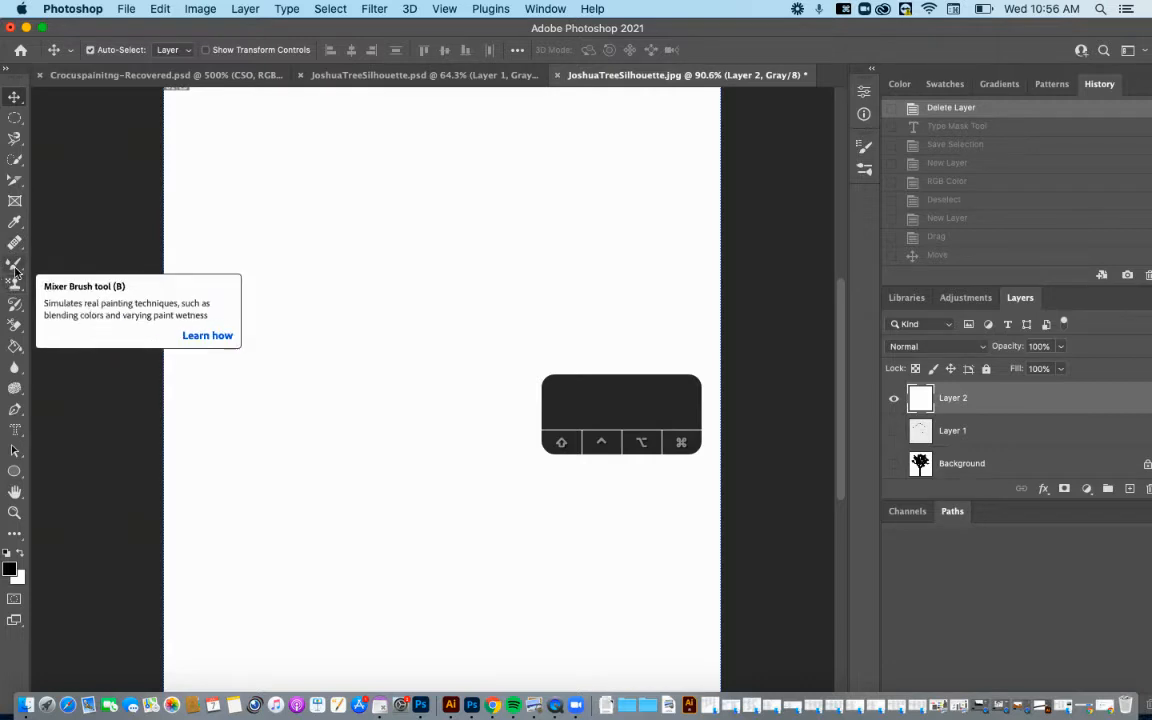
mouse_move(15, 221)
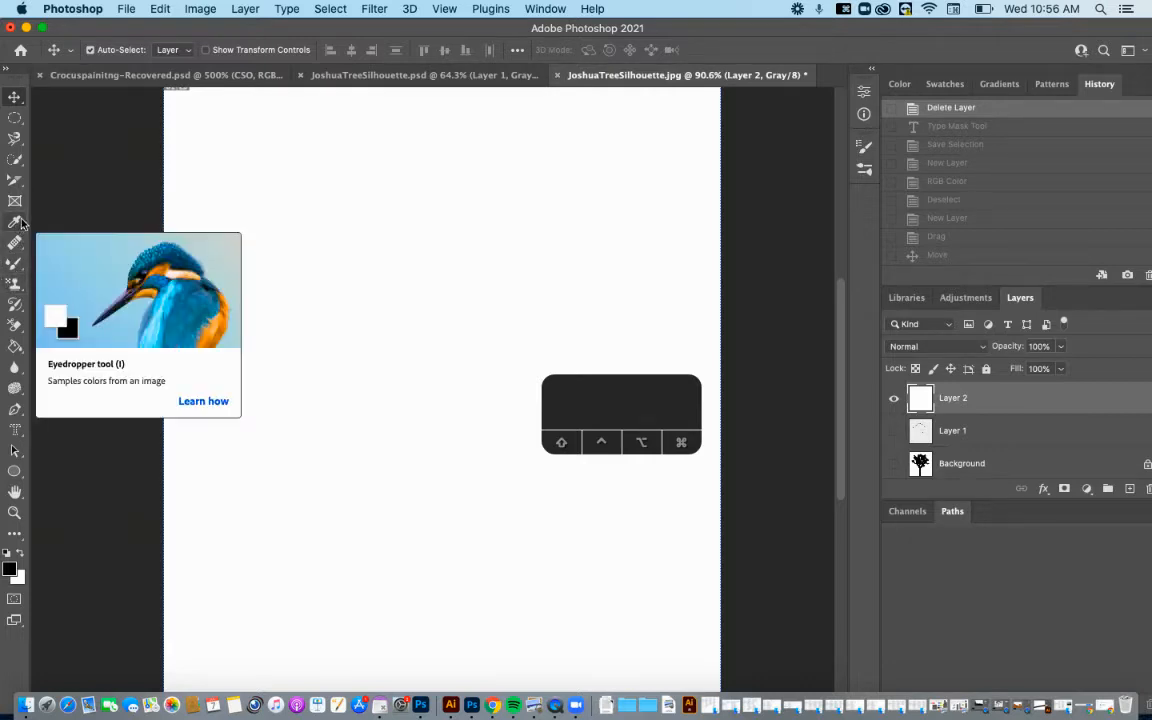
mouse_move(348, 223)
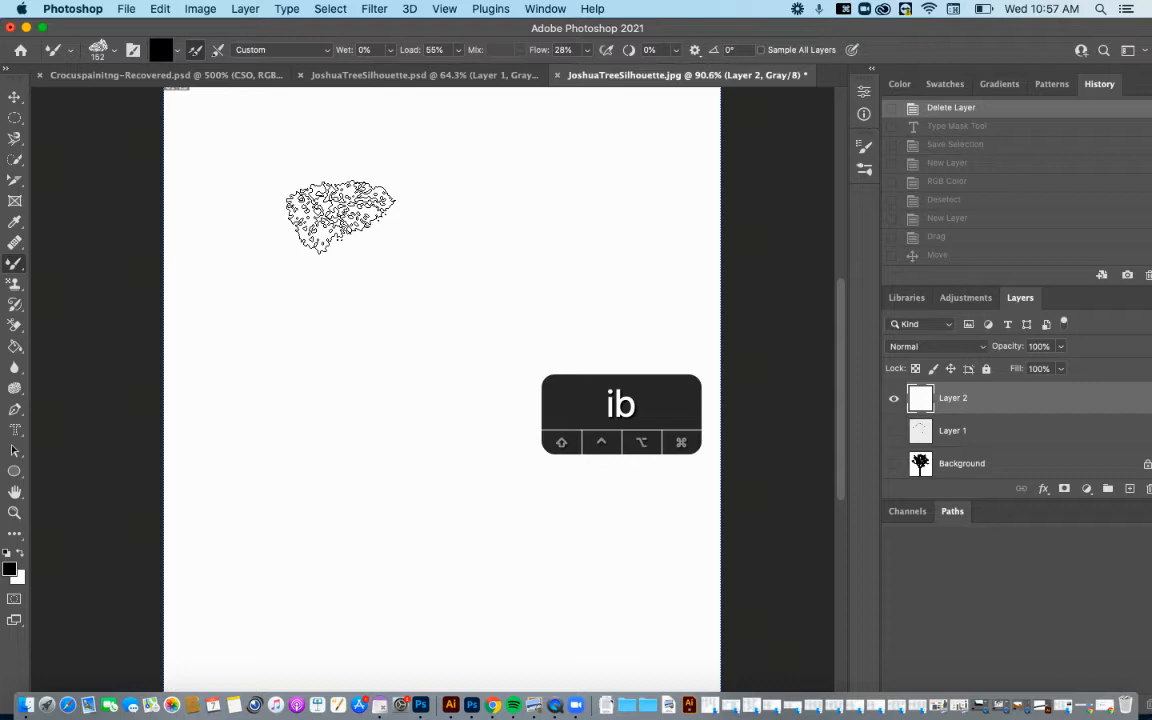
Paint a smudgy gray Mixer Brush stroke on the canvas, then select the Slice and Crop tools
left_click_drag(340, 215, 240, 335)
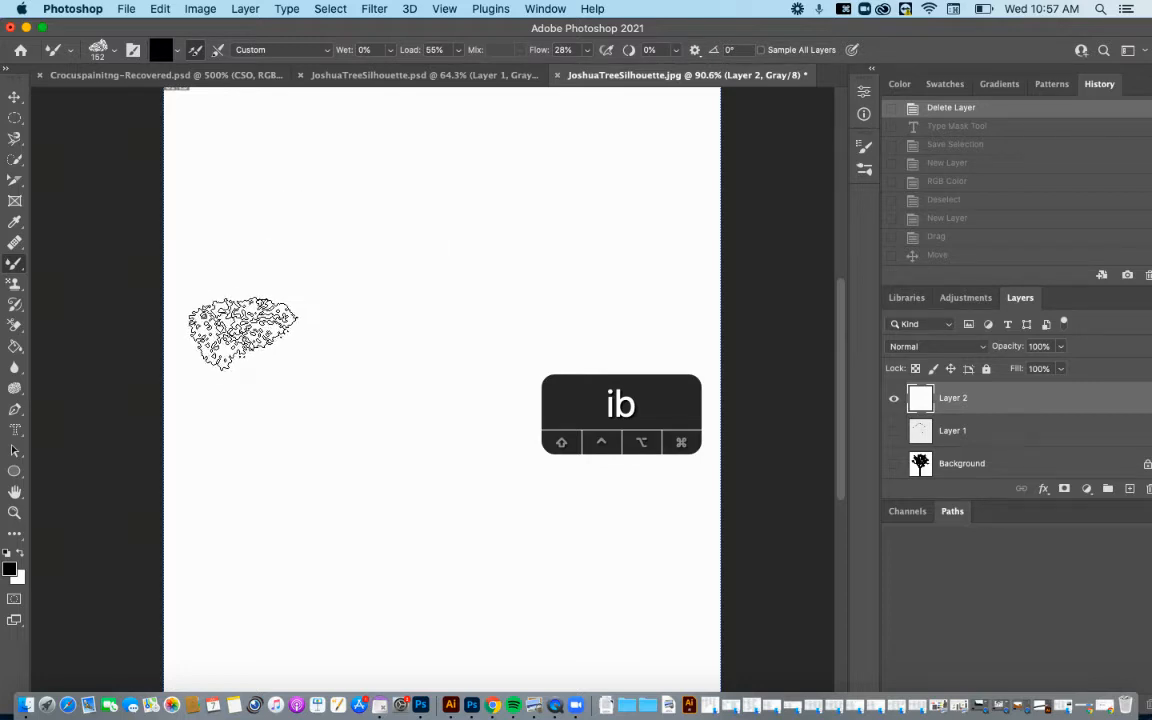
left_click(15, 181)
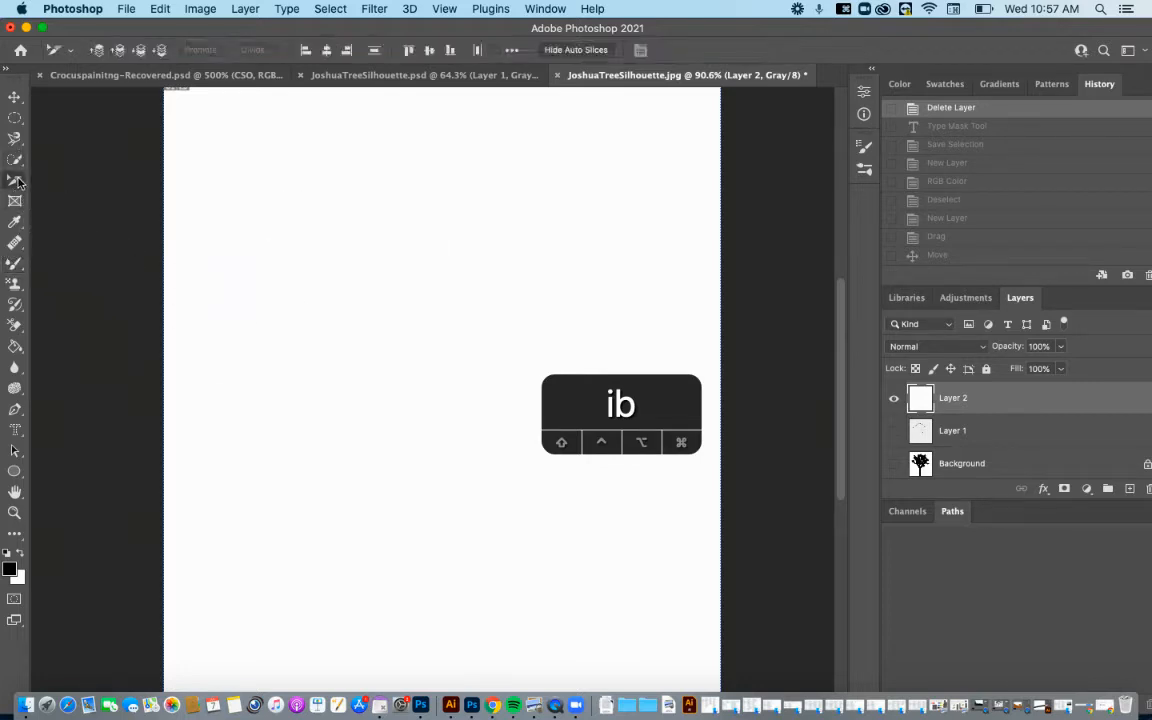
left_click(14, 181)
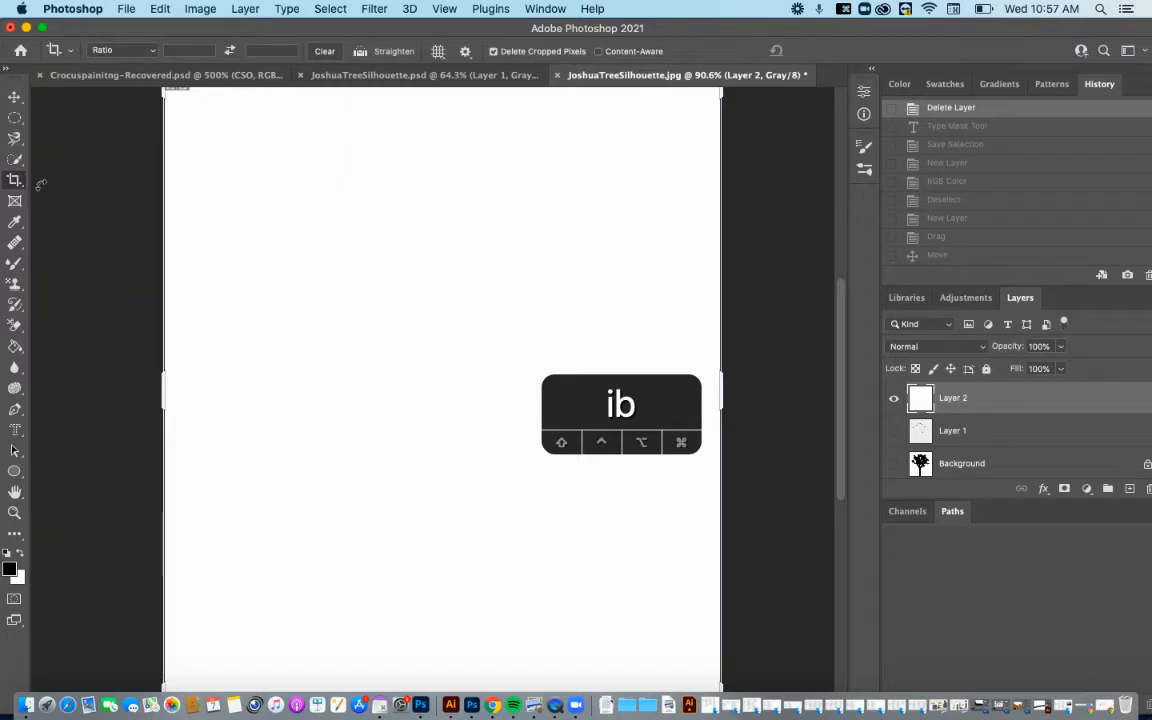
mouse_move(450, 292)
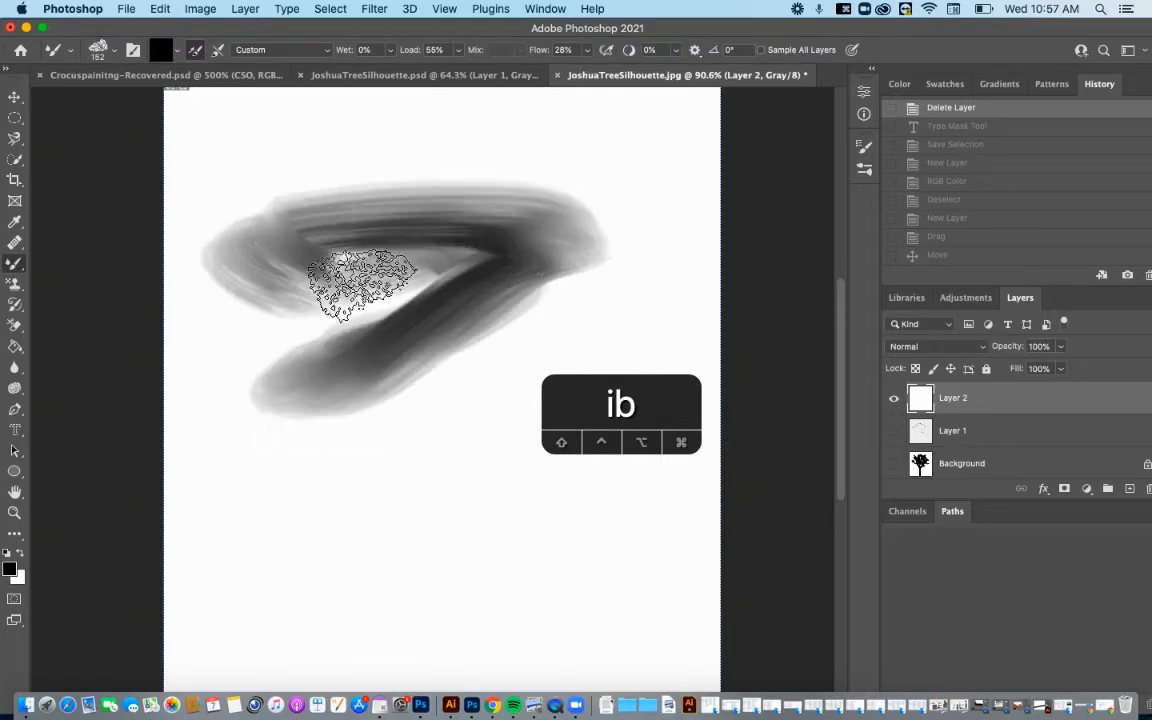
Paint three swirling gray strokes, reverting each one through the History panel
left_click_drag(360, 280, 130, 185)
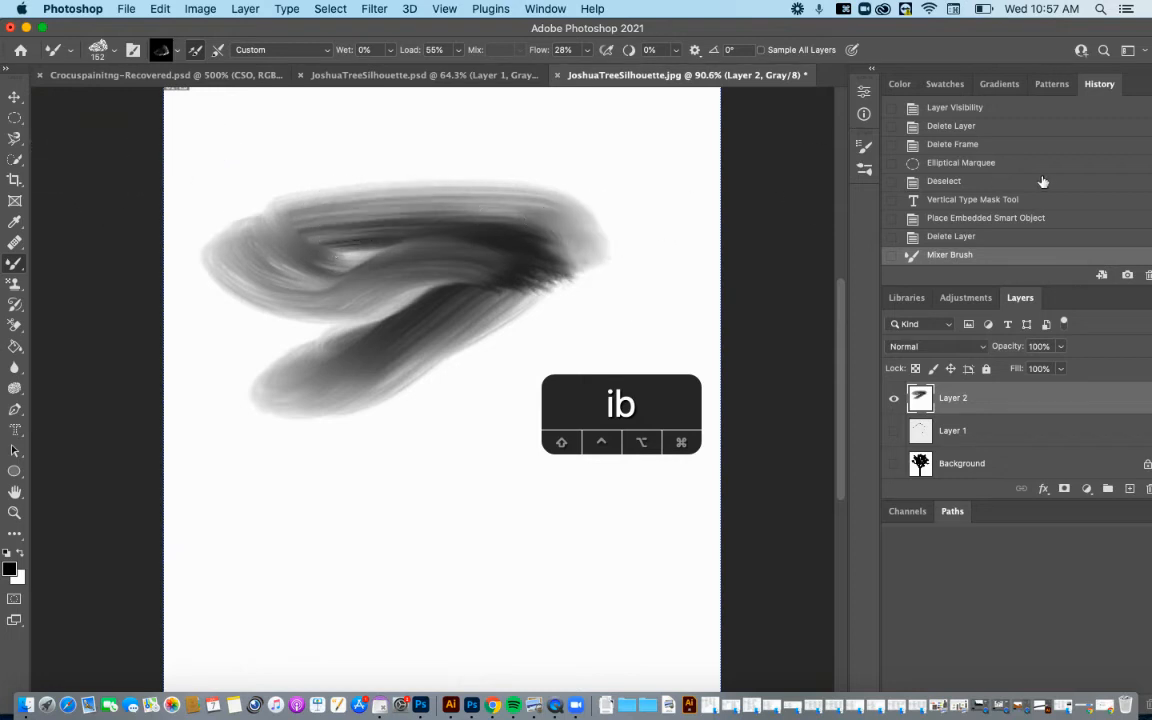
left_click(951, 236)
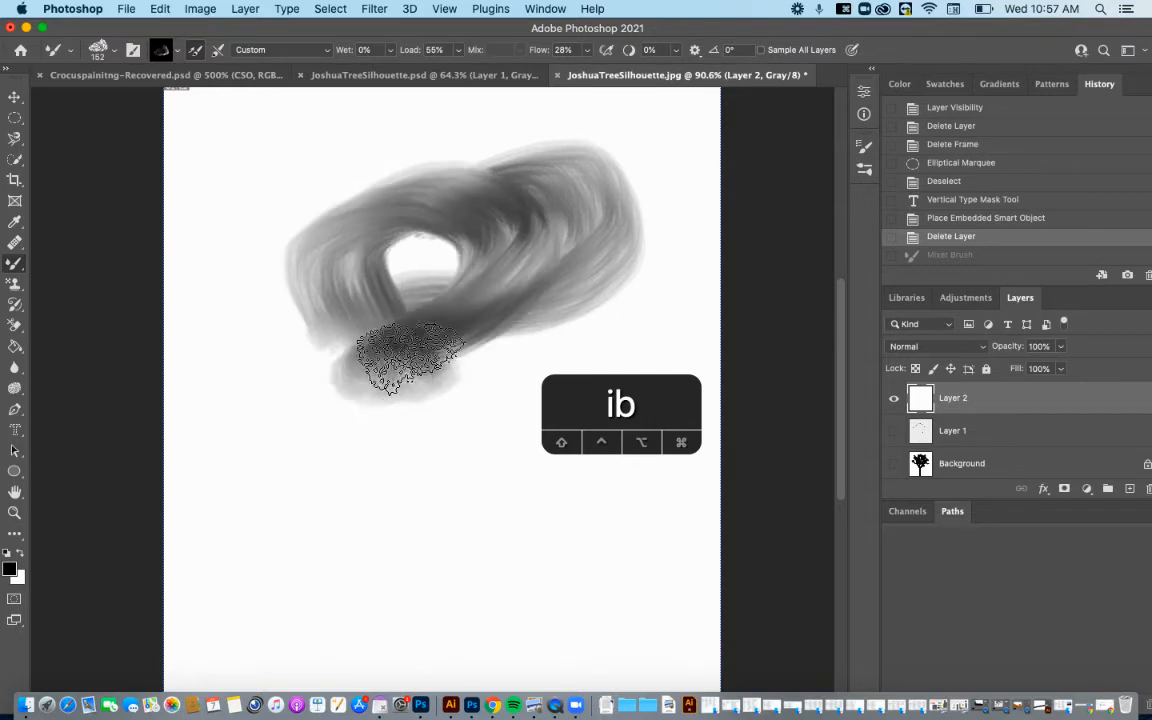
left_click_drag(410, 360, 455, 210)
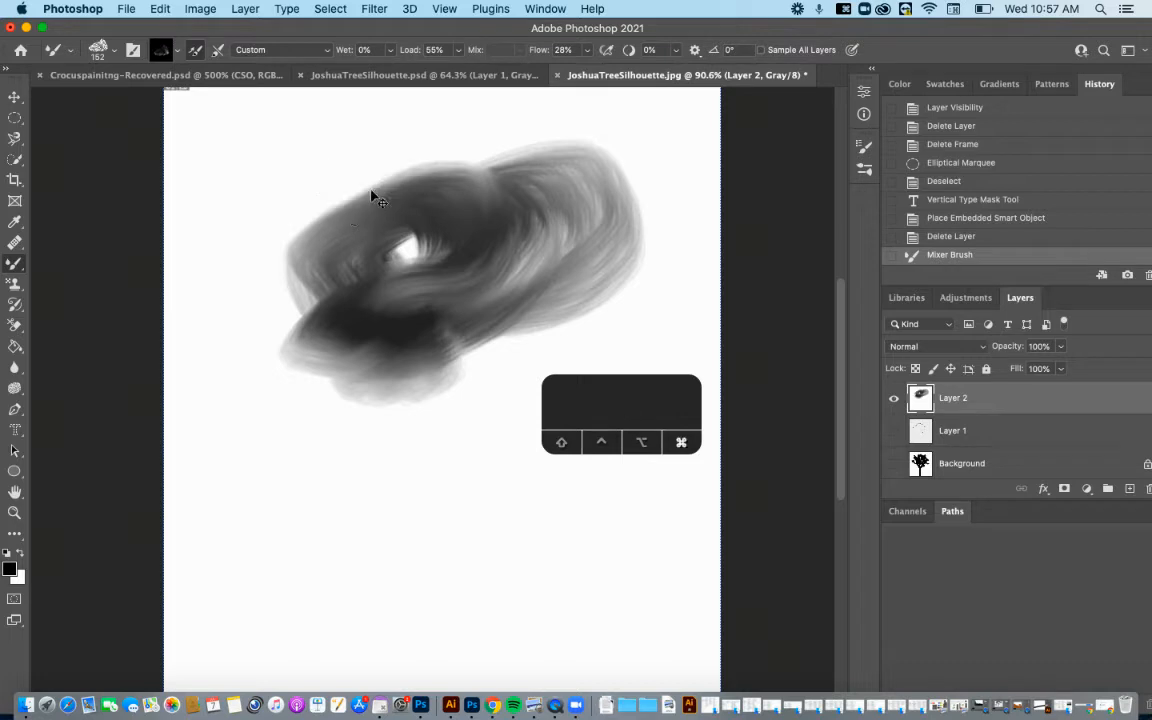
left_click(951, 236)
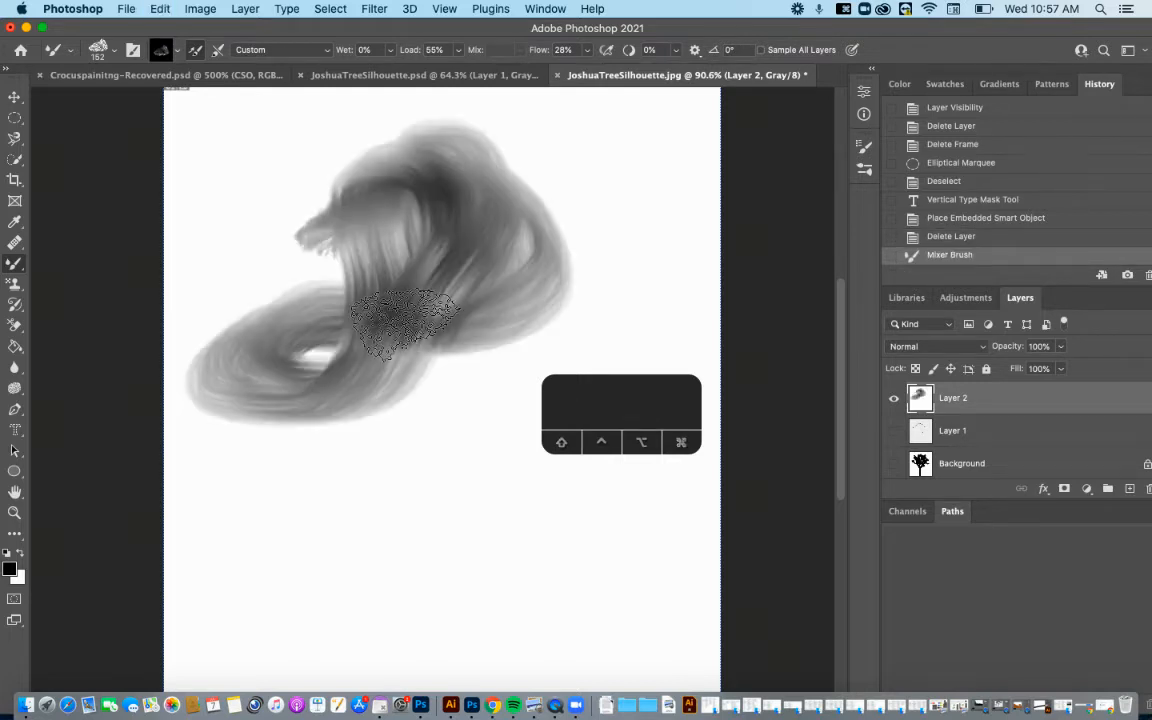
left_click_drag(405, 320, 390, 375)
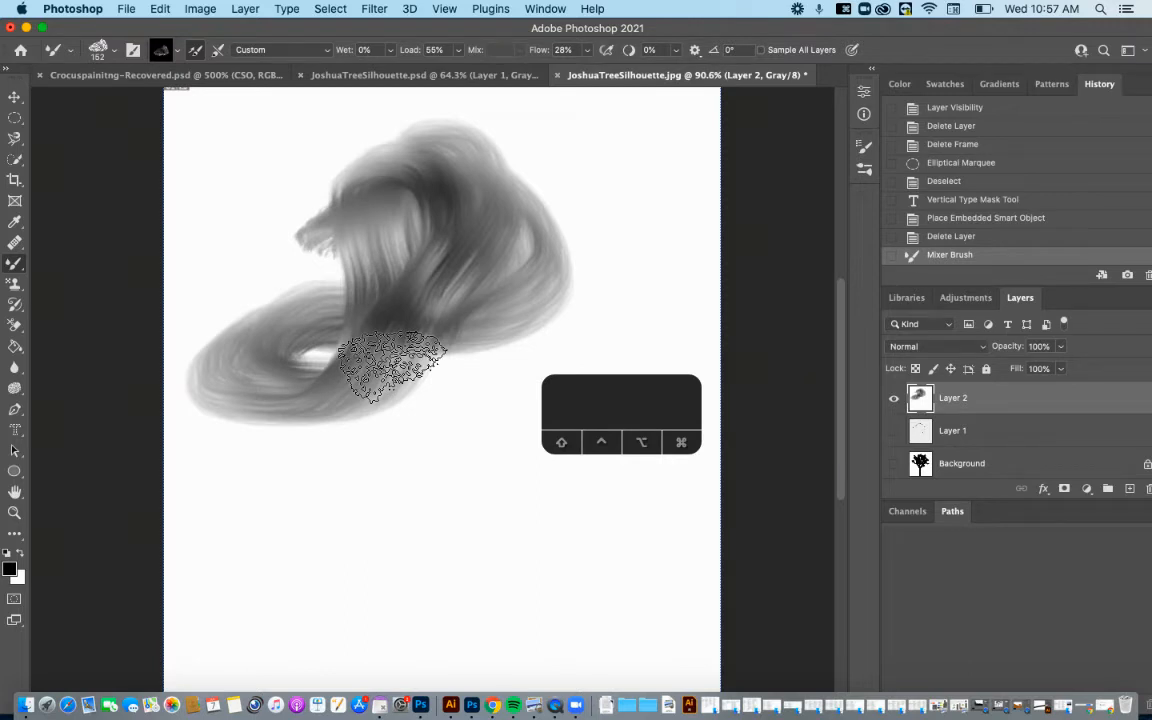
left_click(951, 236)
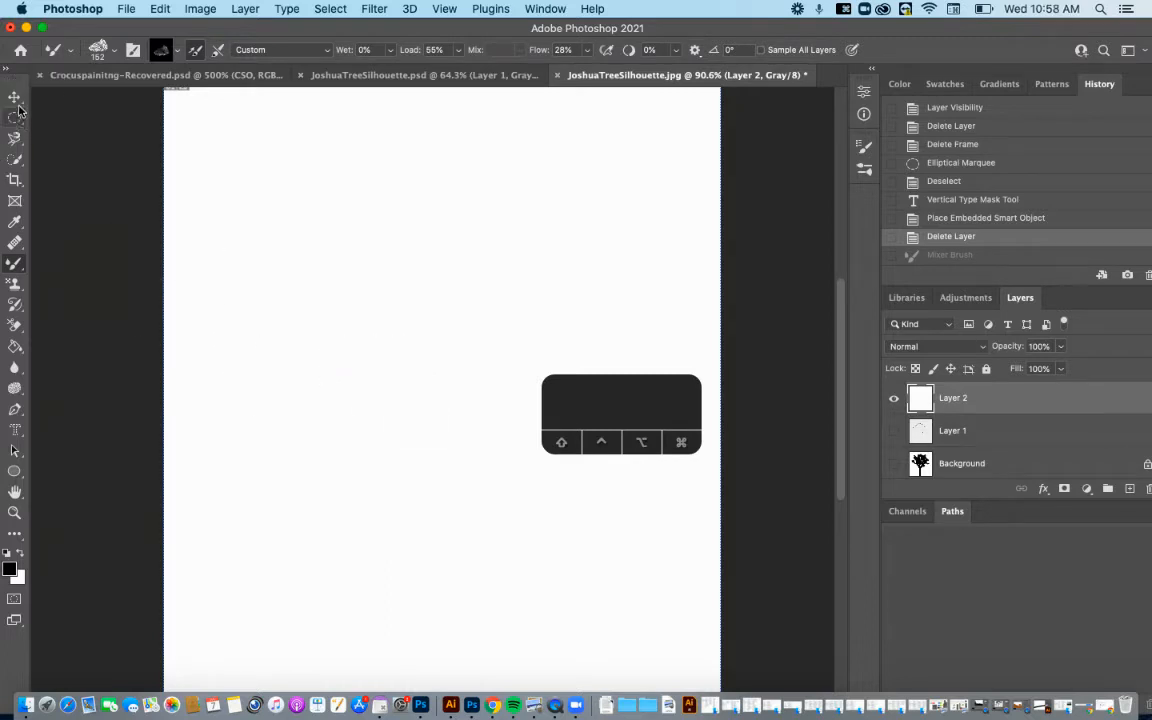
mouse_move(15, 118)
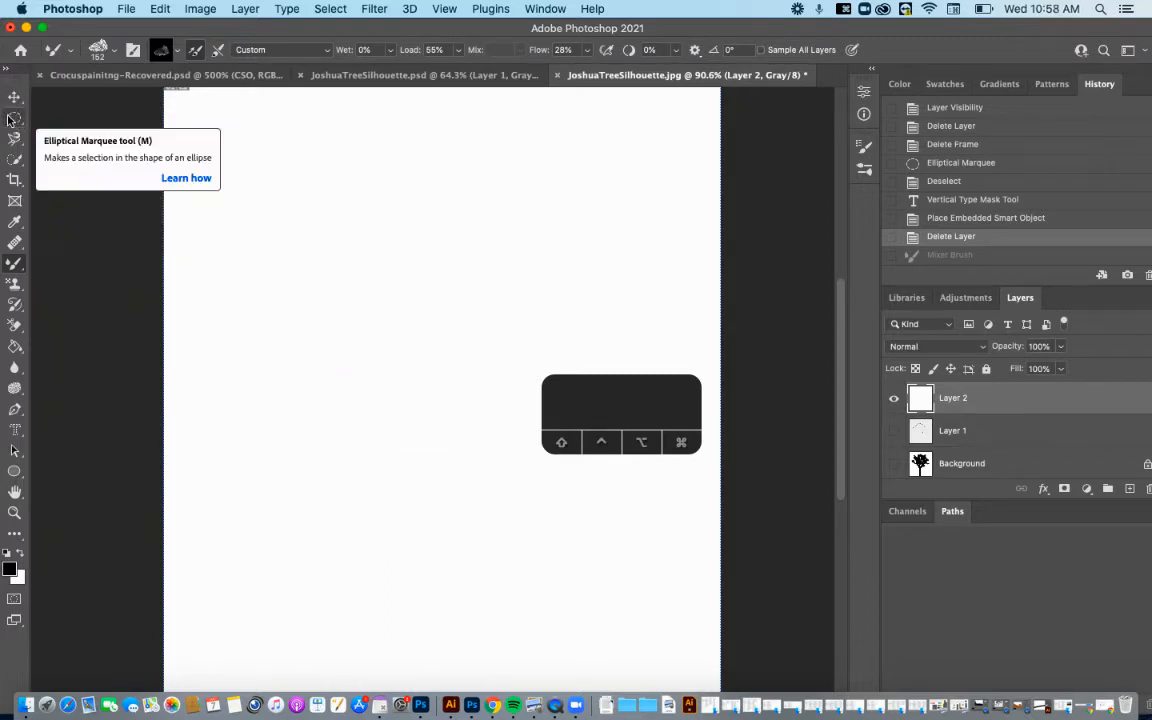
mouse_move(15, 167)
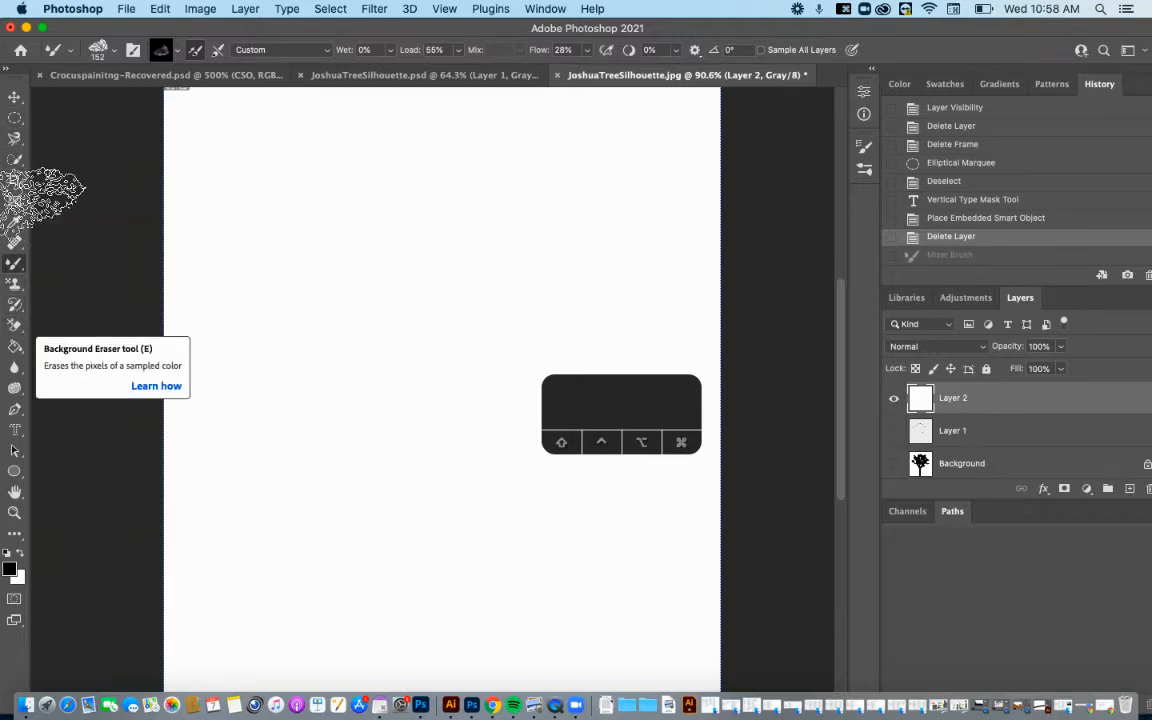
mouse_move(14, 100)
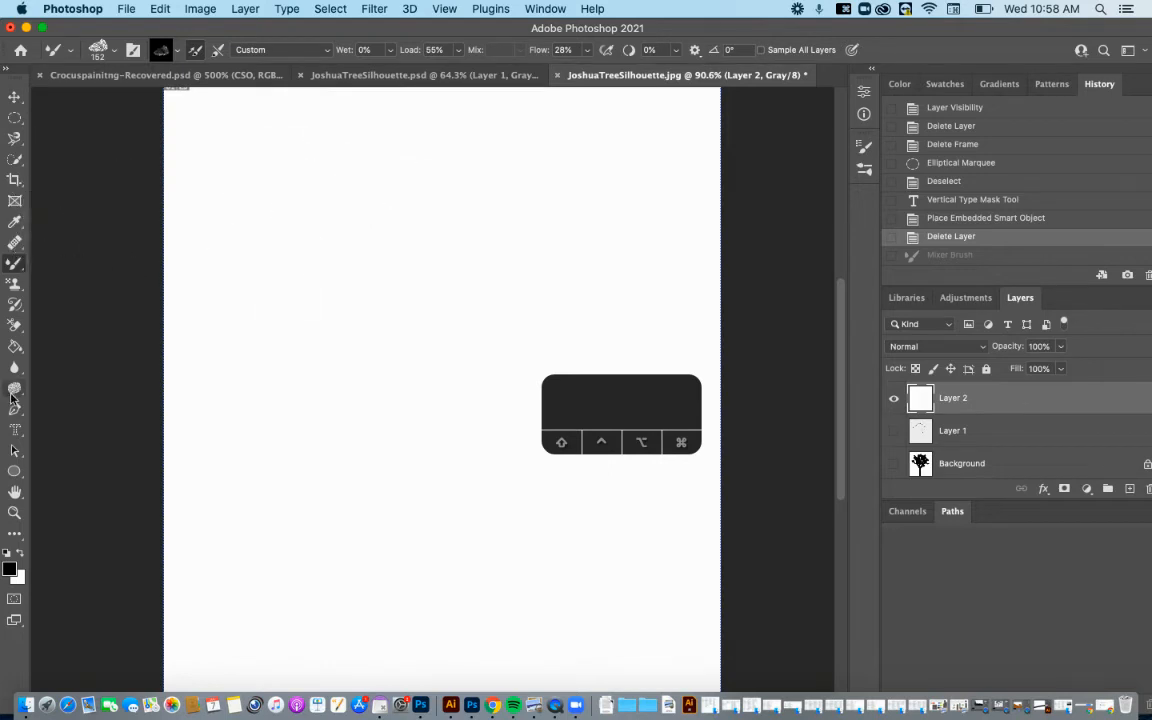
Choose the Rectangle Tool from the shape flyout and drag out a black rectangle upper-left
left_click(14, 470)
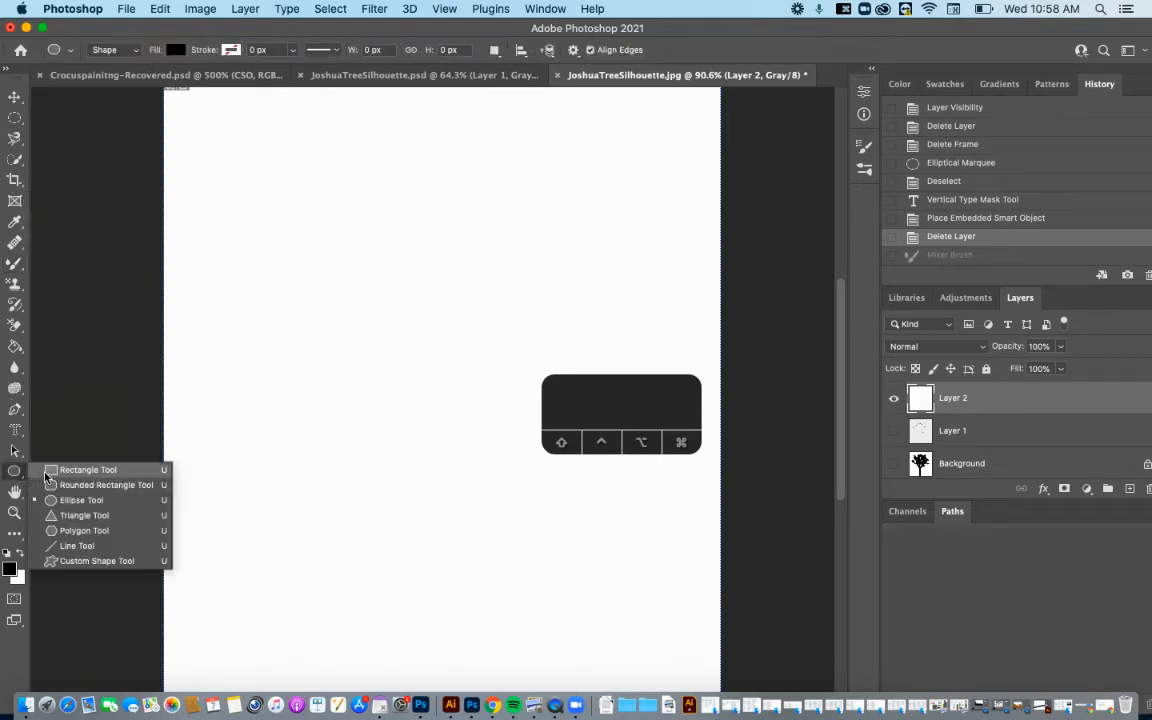
left_click_drag(285, 218, 408, 363)
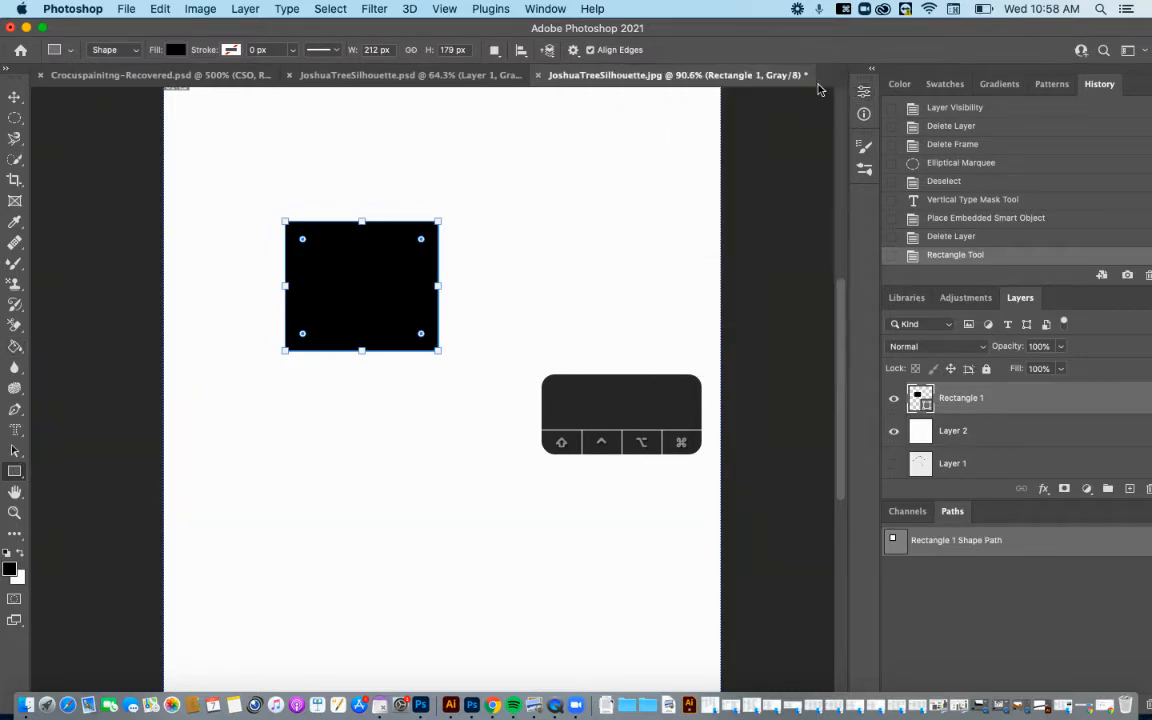
With the Move tool, drag the black rectangle through several positions around the canvas
left_click(15, 98)
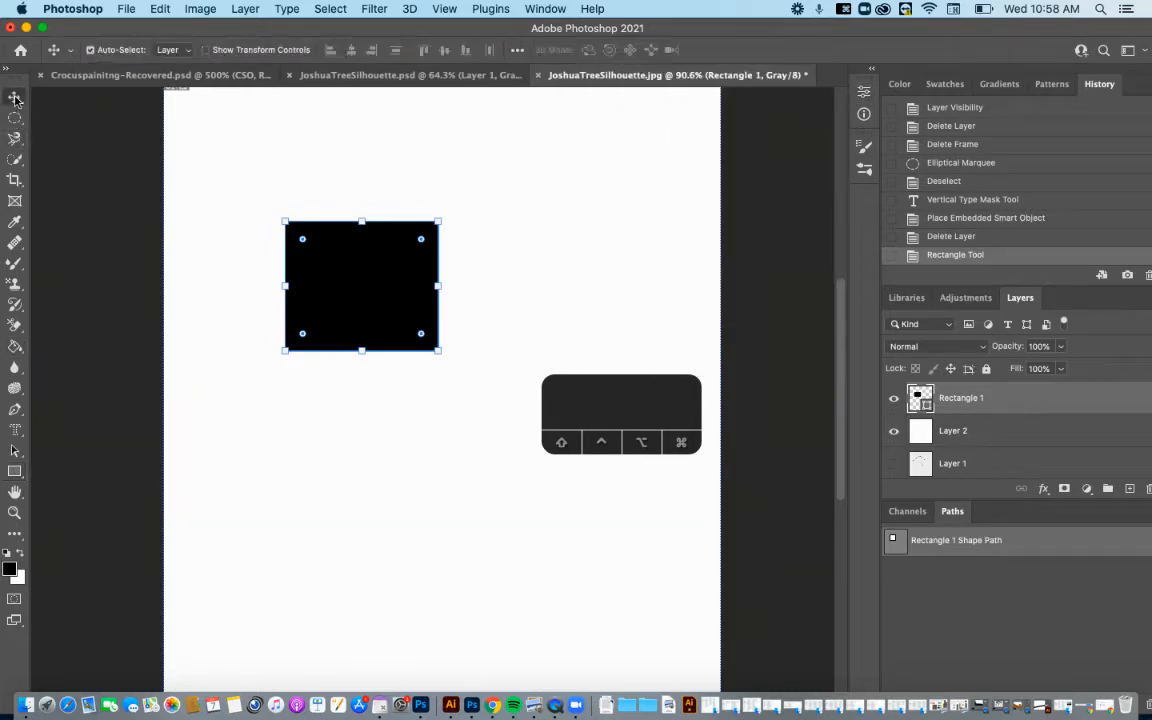
left_click(378, 308)
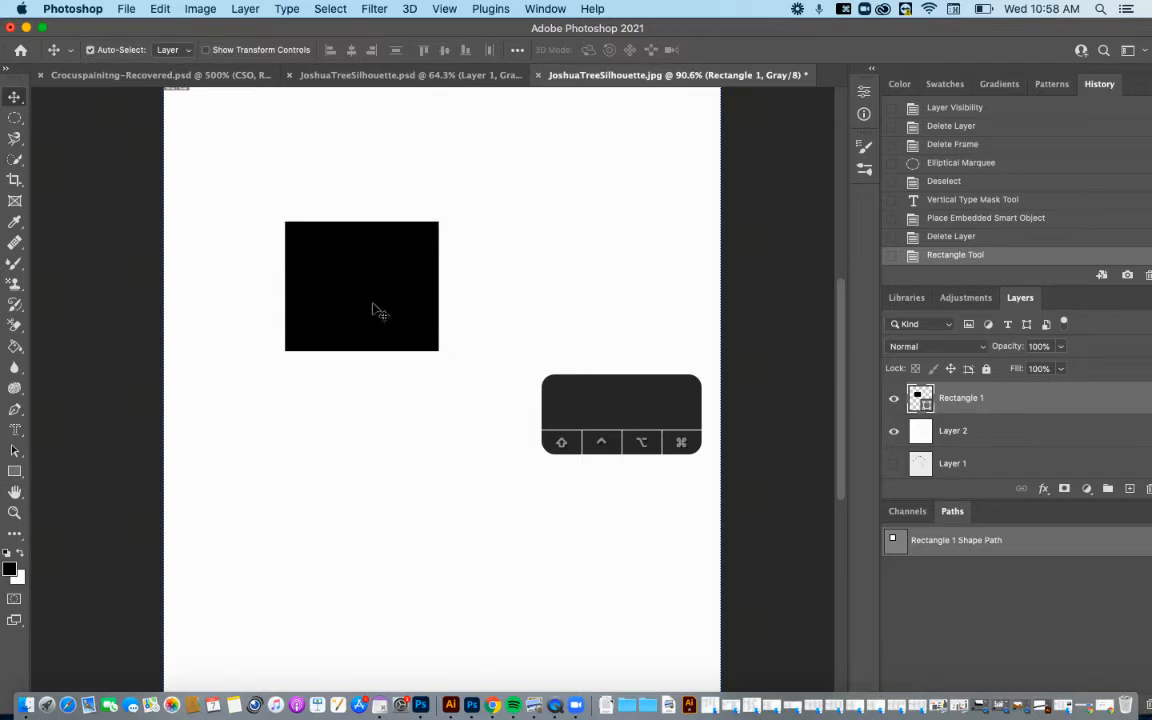
left_click_drag(375, 310, 350, 290)
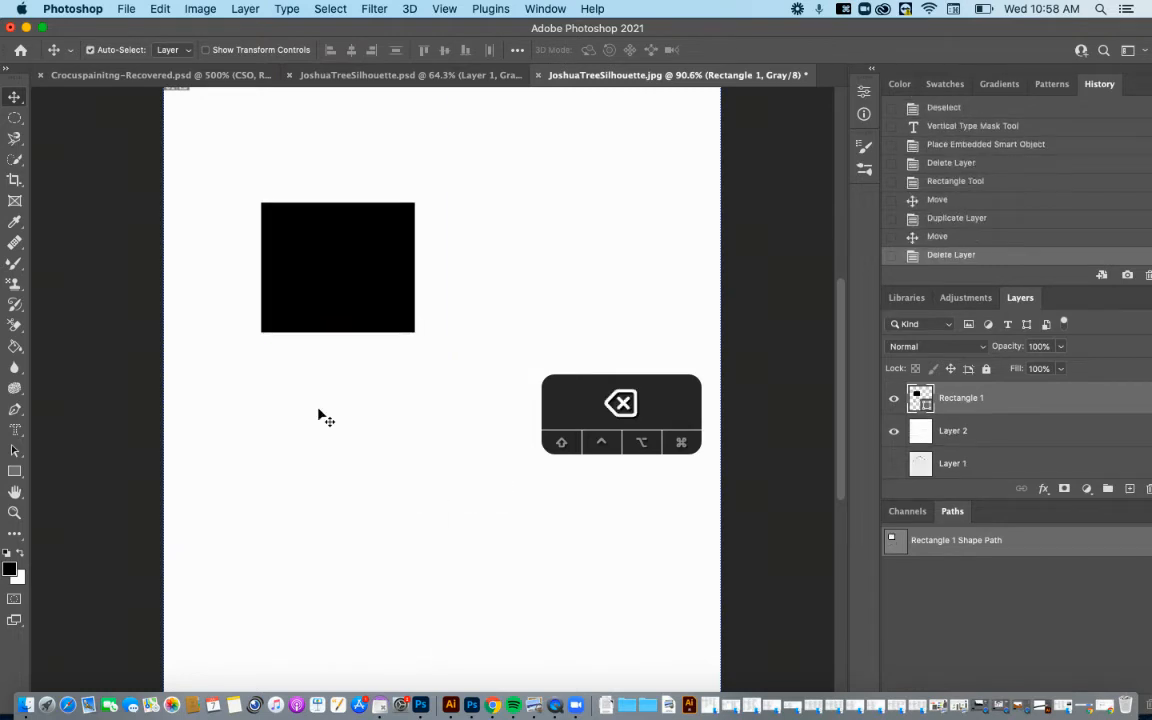
left_click_drag(337, 267, 396, 211)
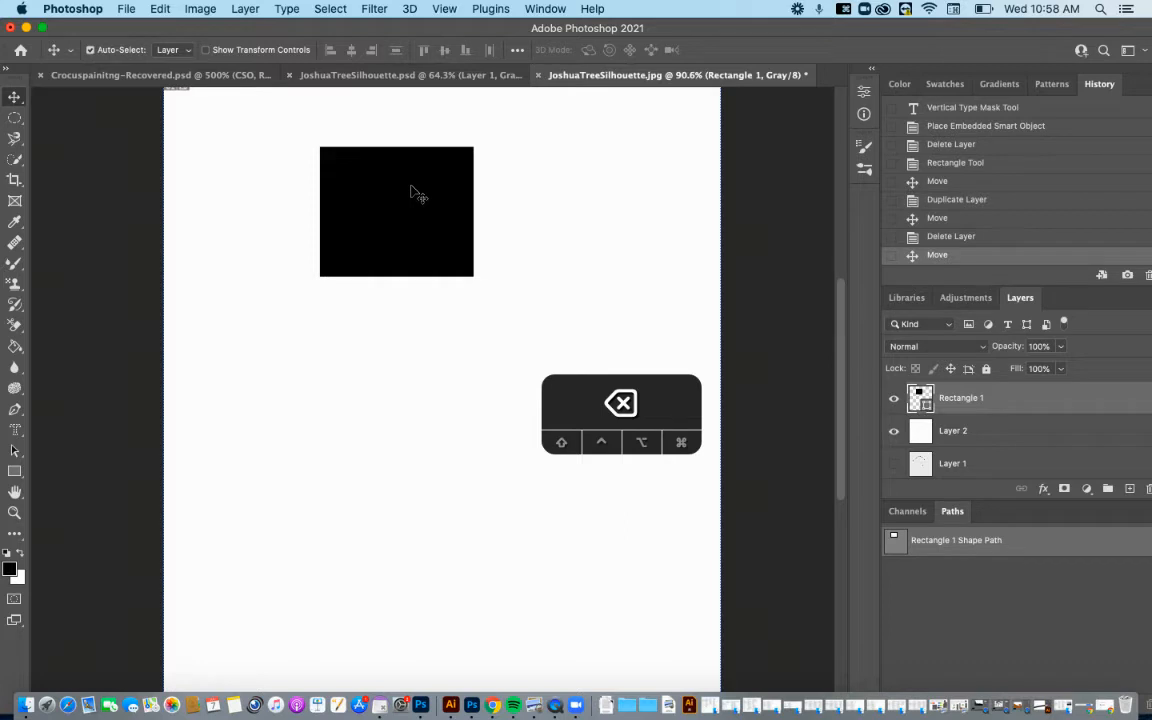
left_click_drag(396, 211, 396, 283)
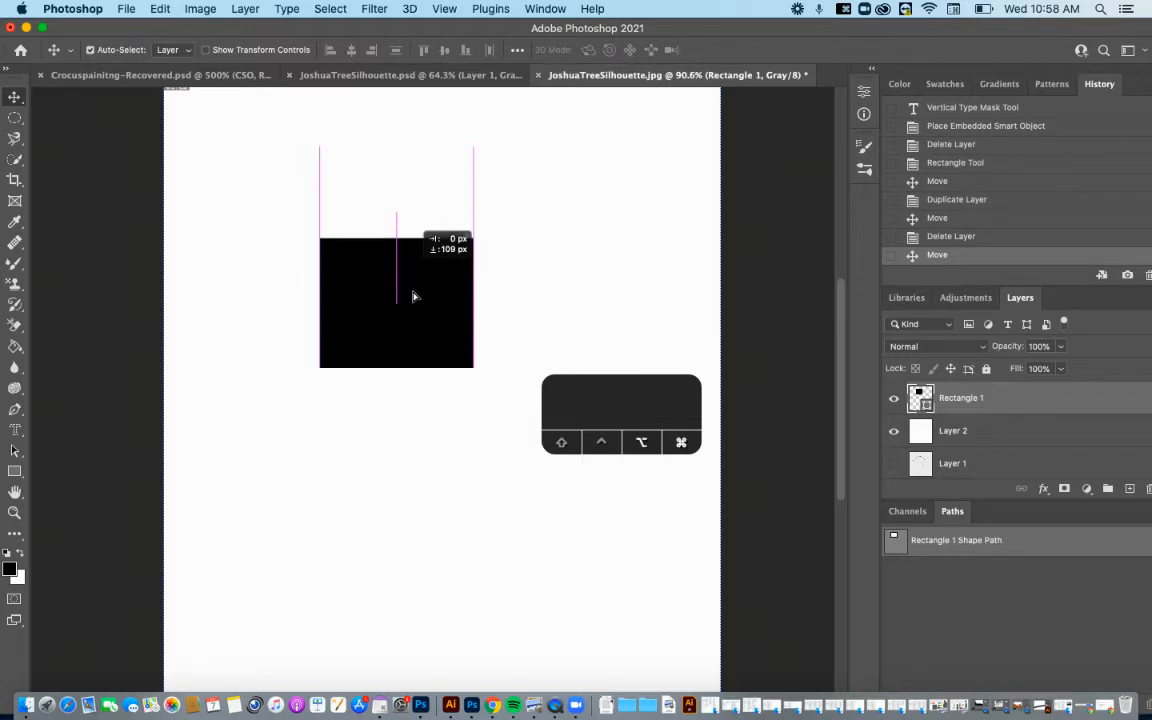
left_click_drag(414, 296, 351, 346)
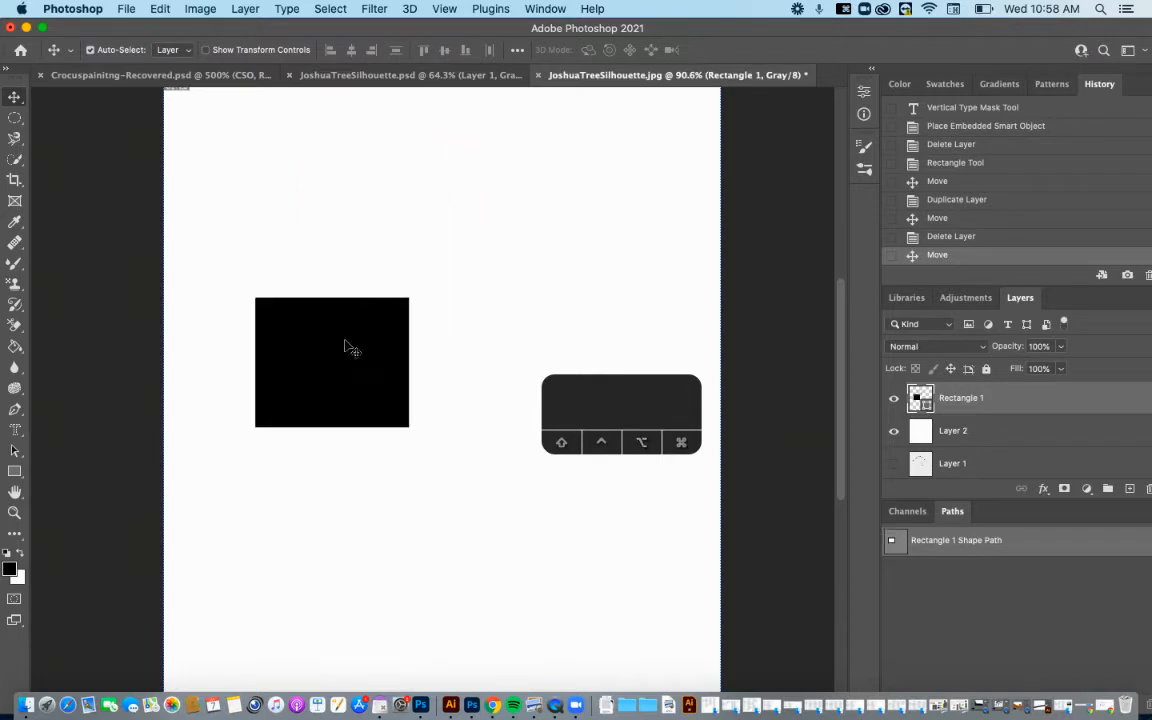
left_click_drag(331, 362, 448, 241)
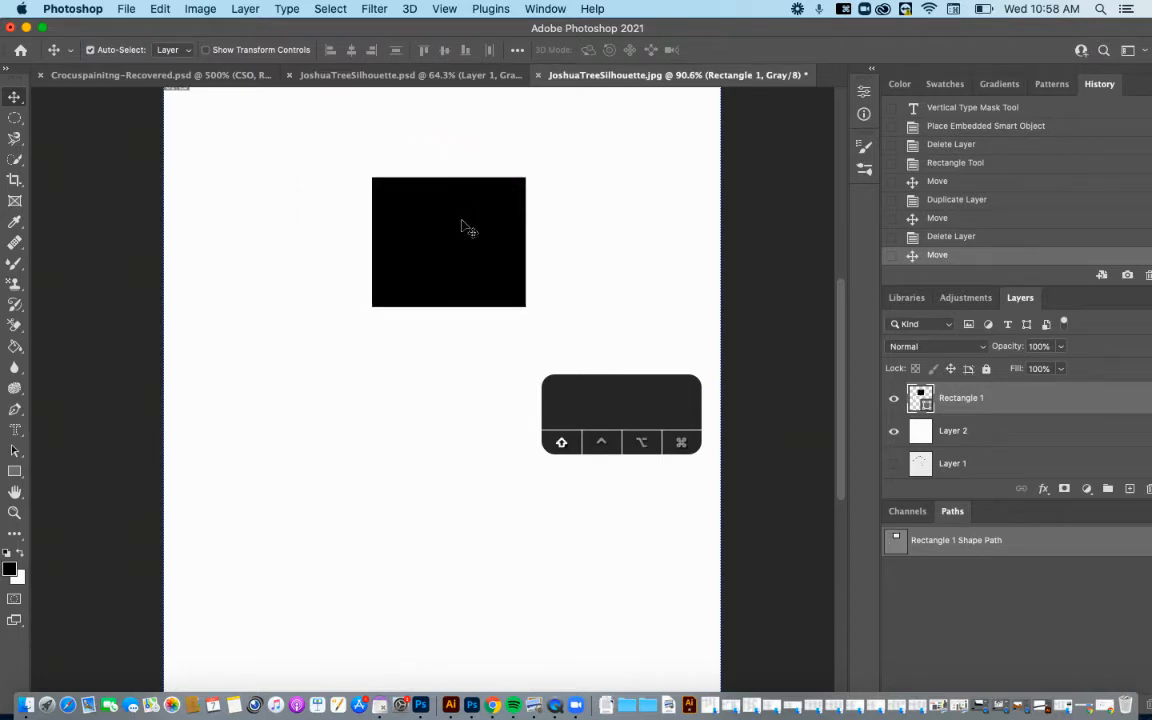
left_click_drag(460, 225, 417, 333)
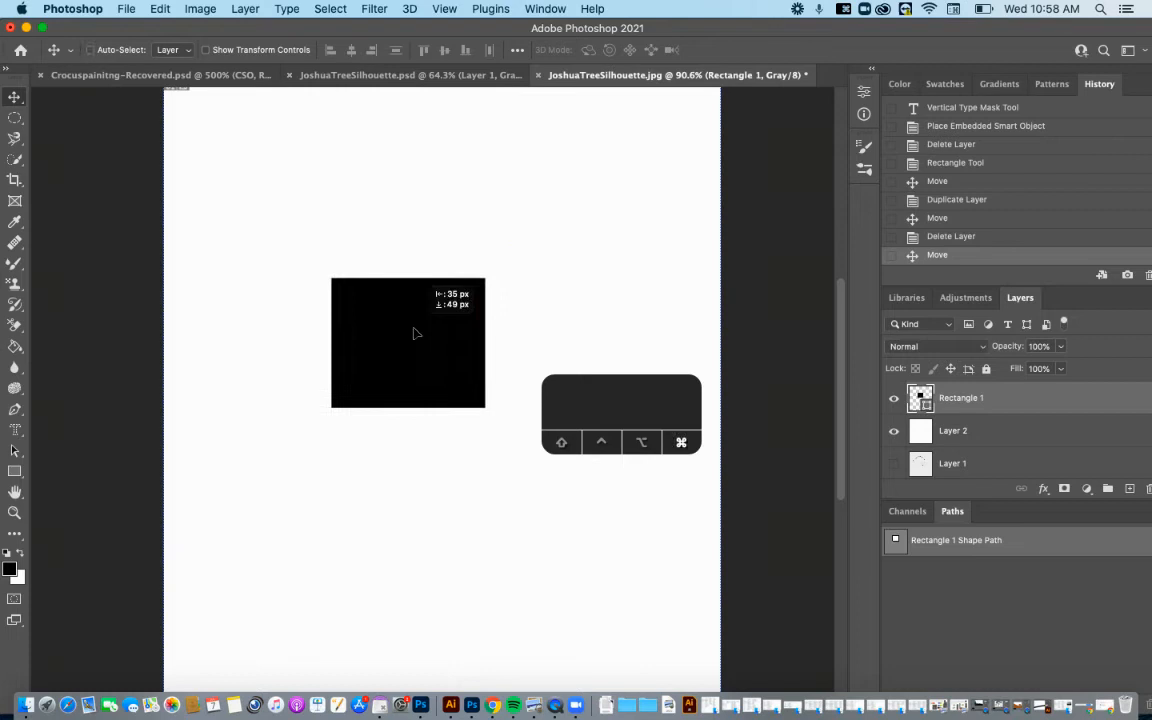
left_click_drag(408, 342, 489, 214)
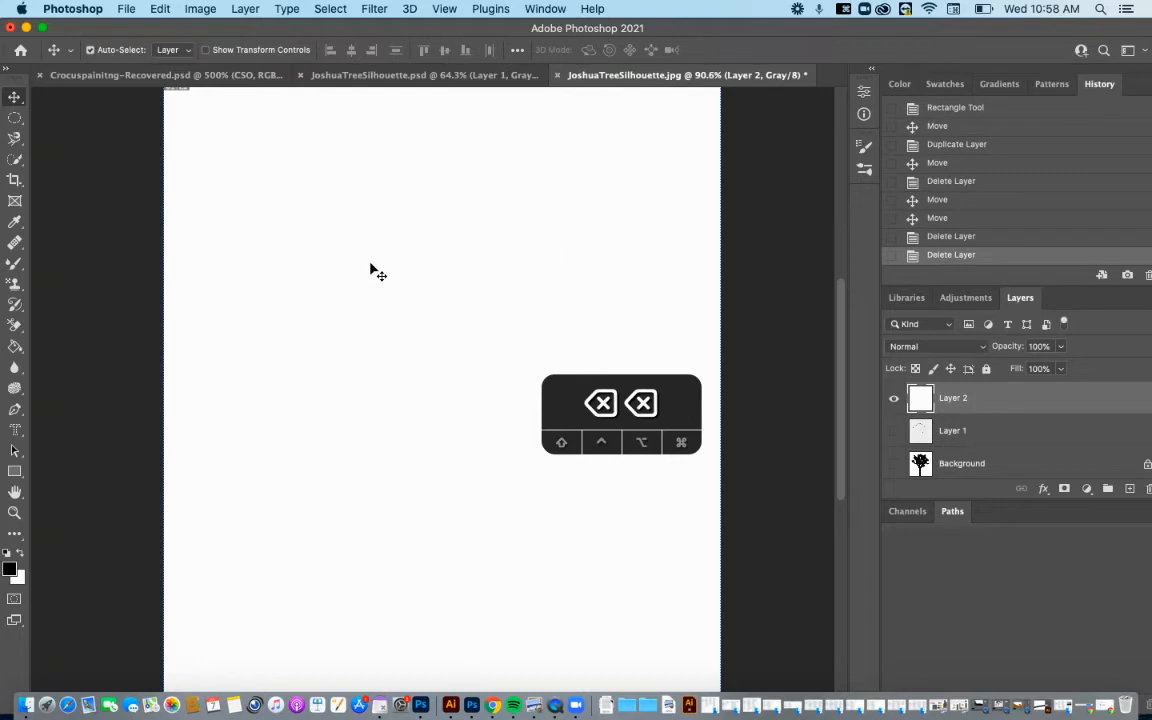
left_click_drag(324, 290, 478, 416)
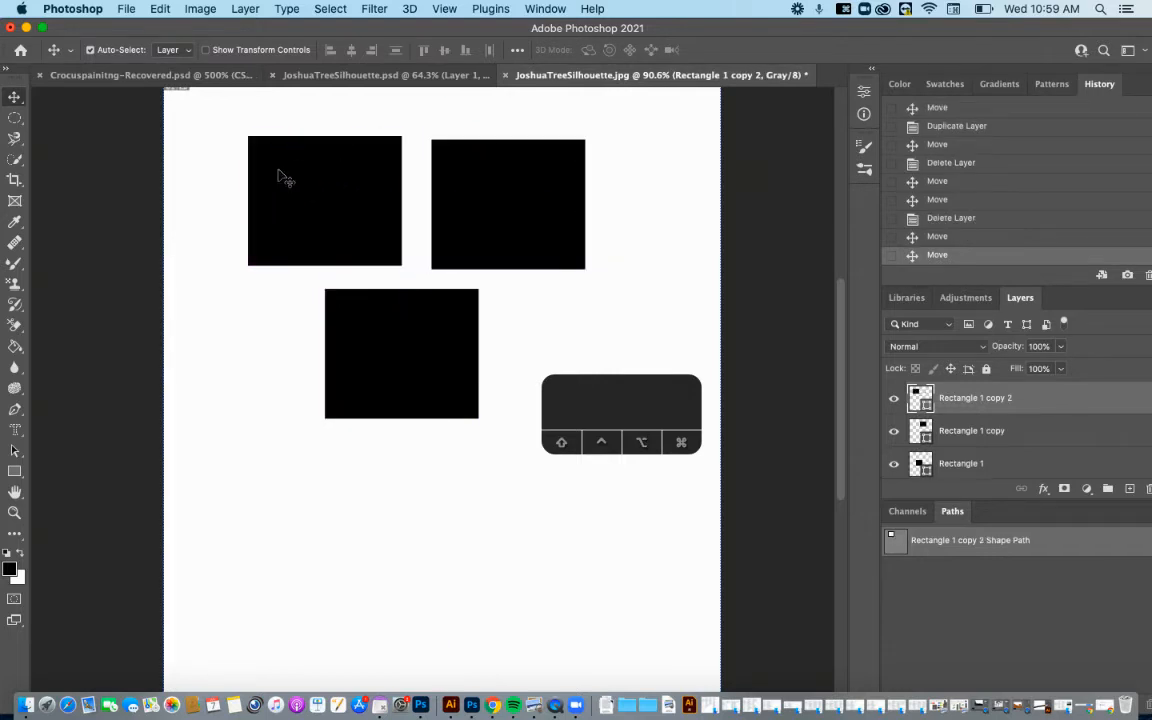
left_click_drag(324, 200, 337, 177)
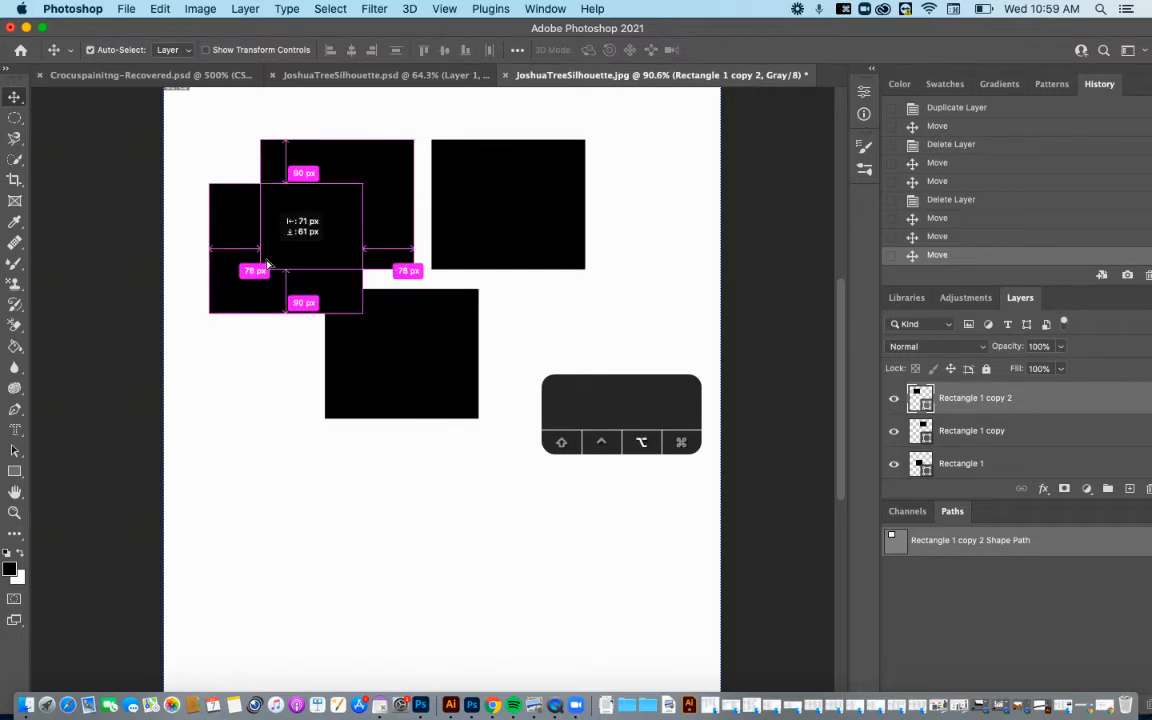
left_click_drag(270, 230, 245, 455)
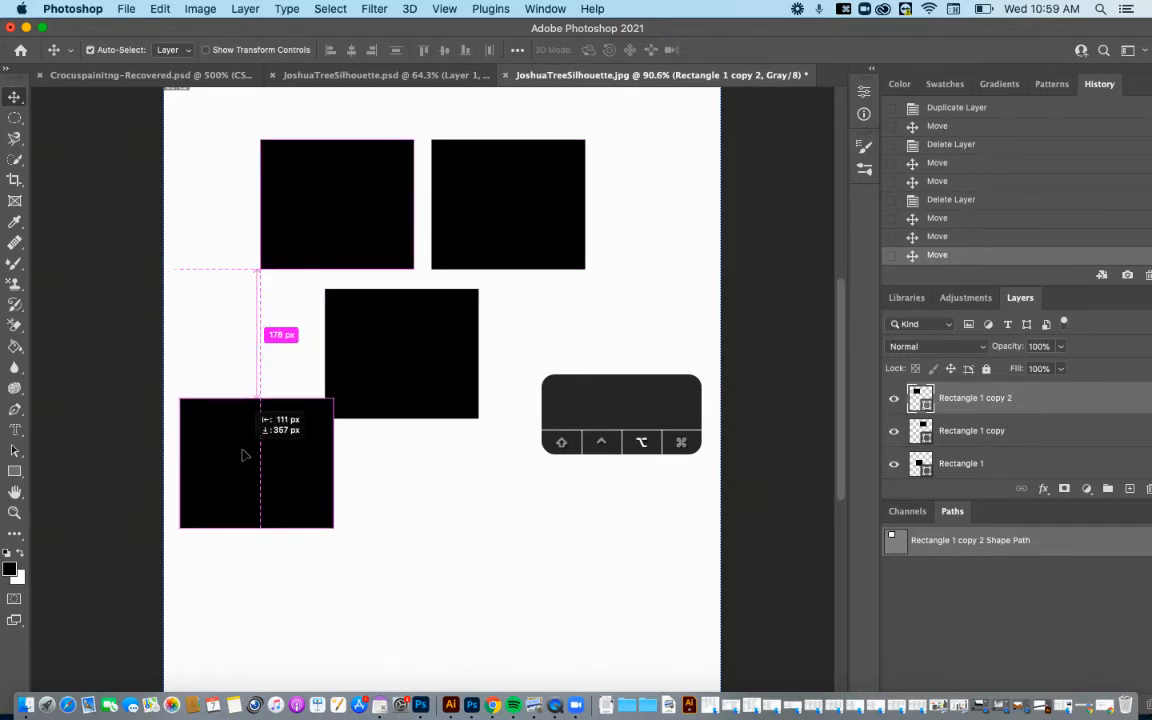
left_click_drag(243, 455, 265, 488)
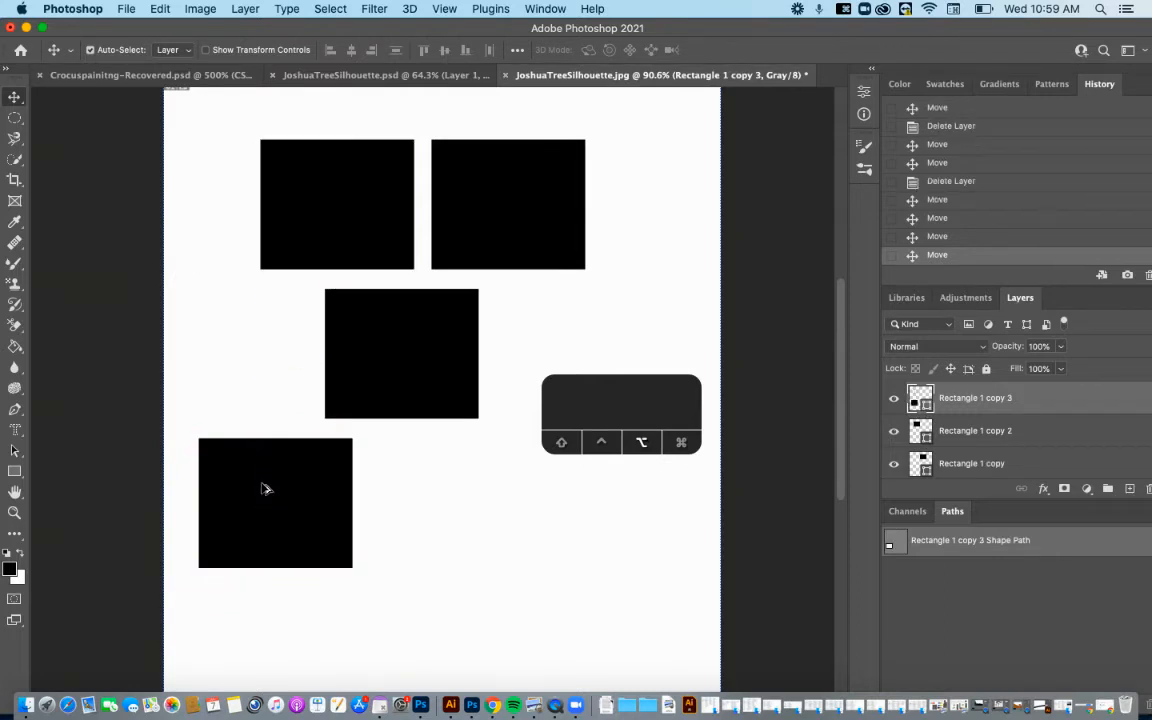
mouse_move(308, 135)
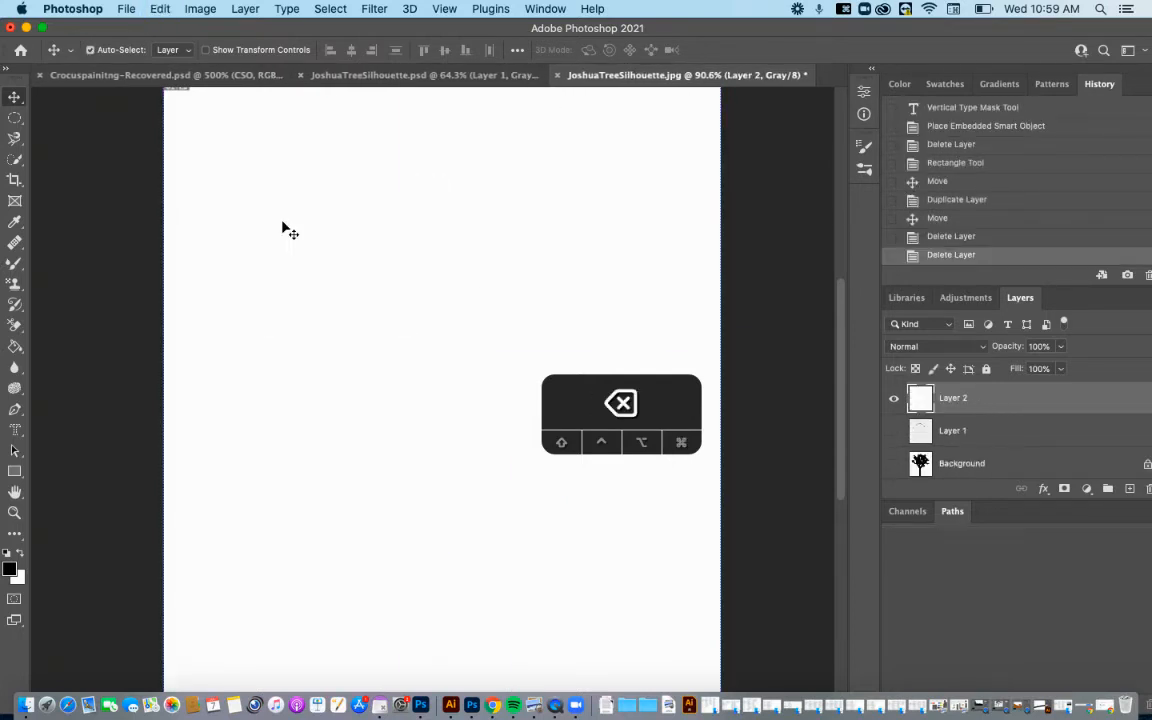
mouse_move(240, 427)
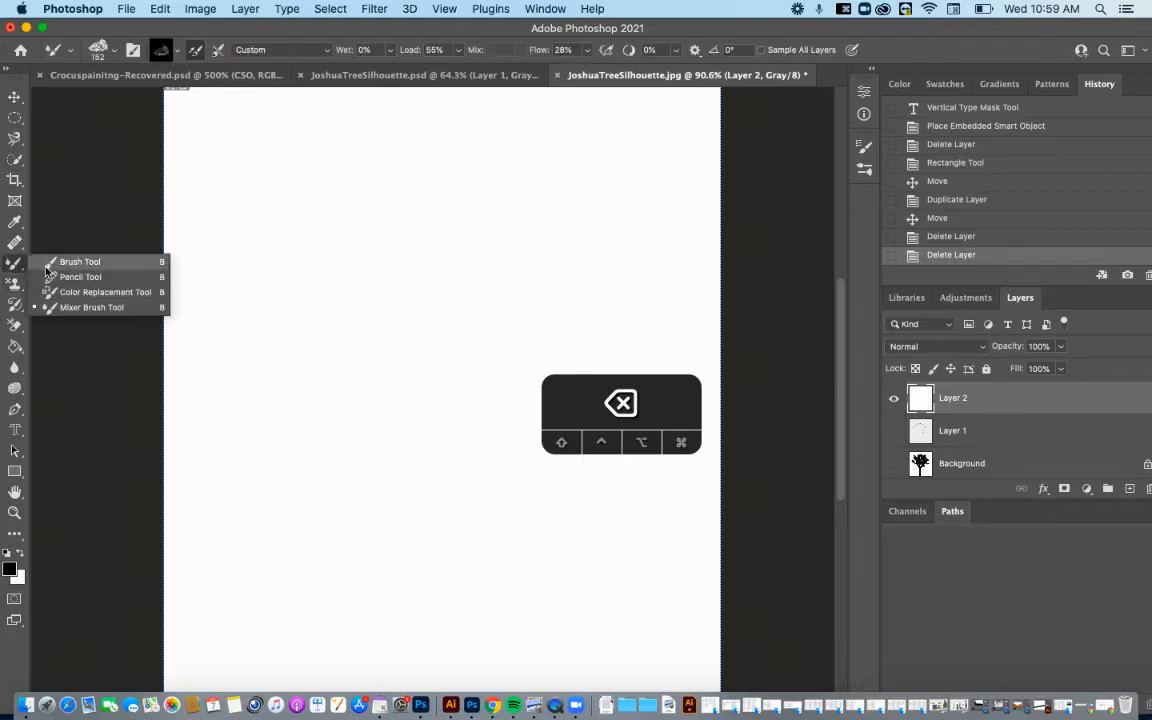
Select the Brush Tool and drag on the canvas while sizing the brush
left_click(80, 261)
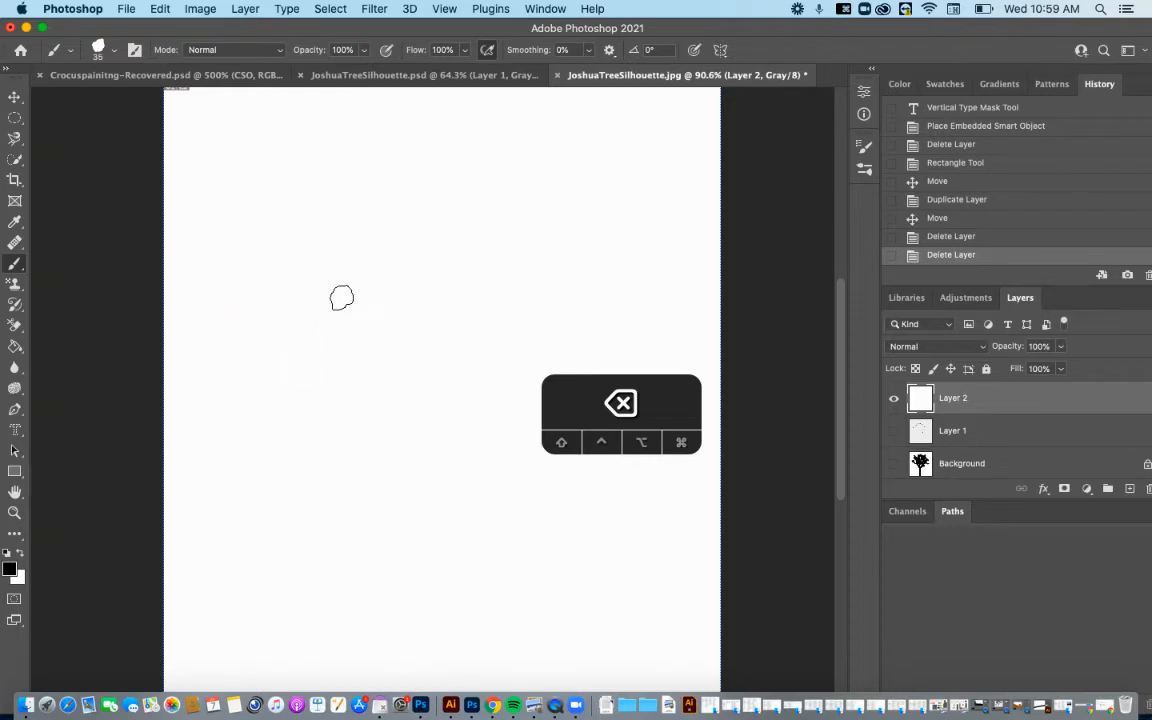
mouse_move(357, 300)
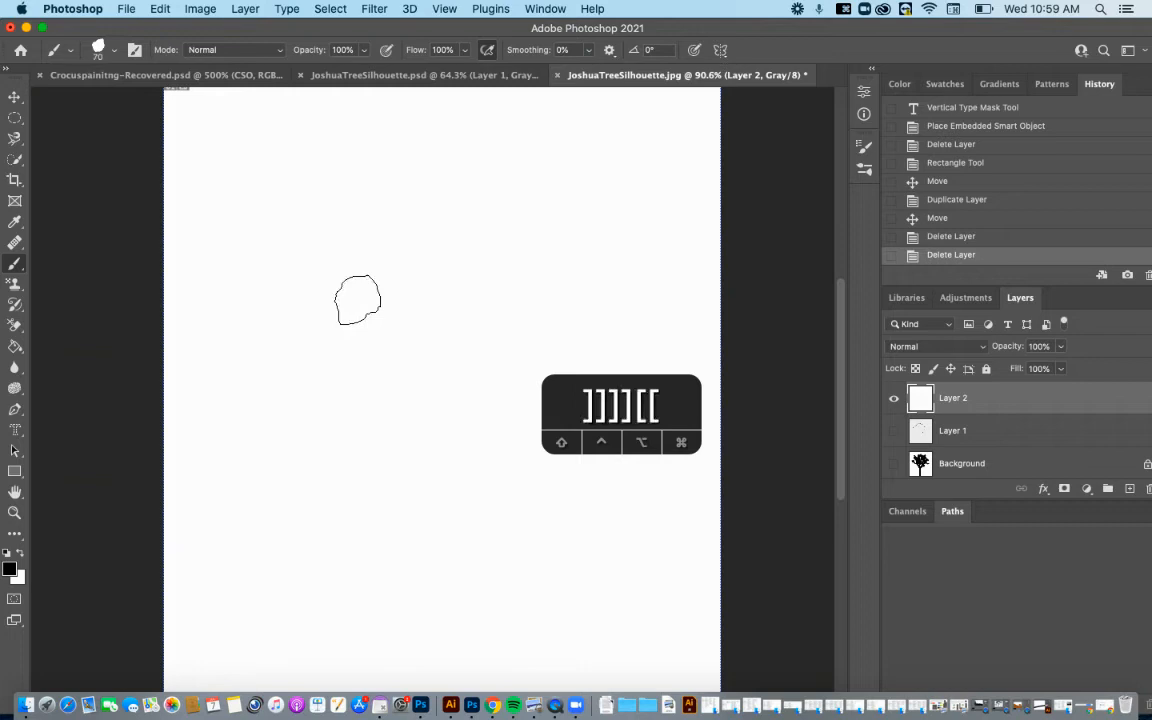
left_click_drag(358, 300, 295, 325)
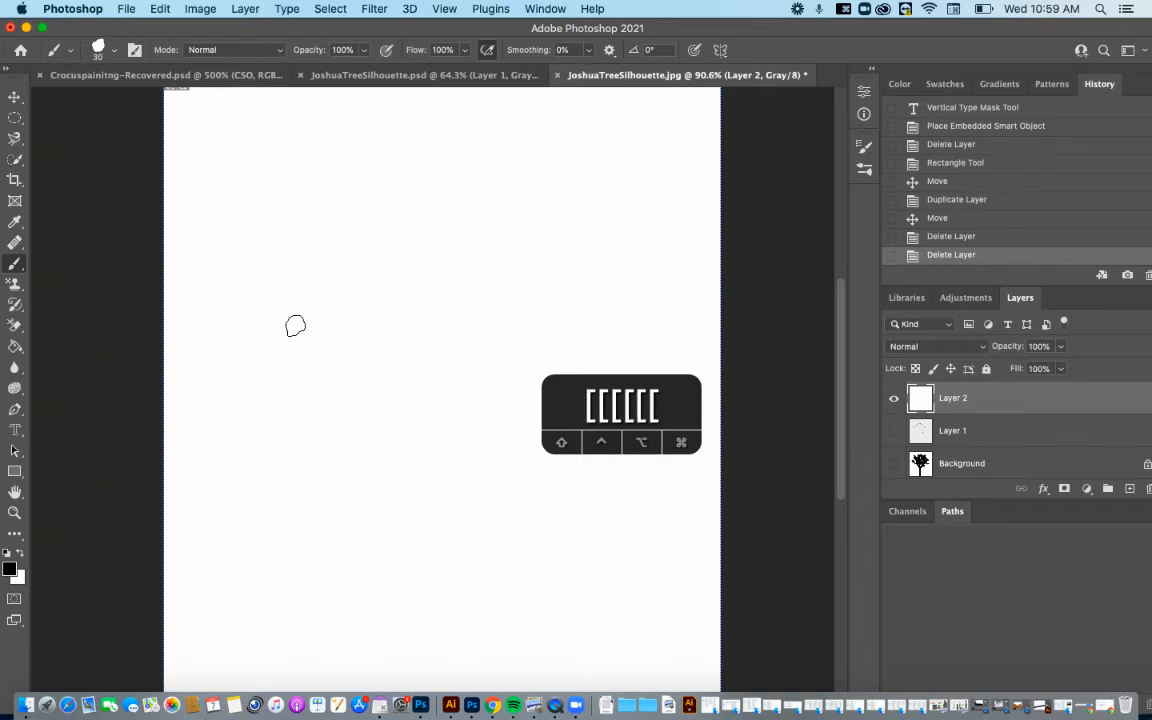
mouse_move(14, 512)
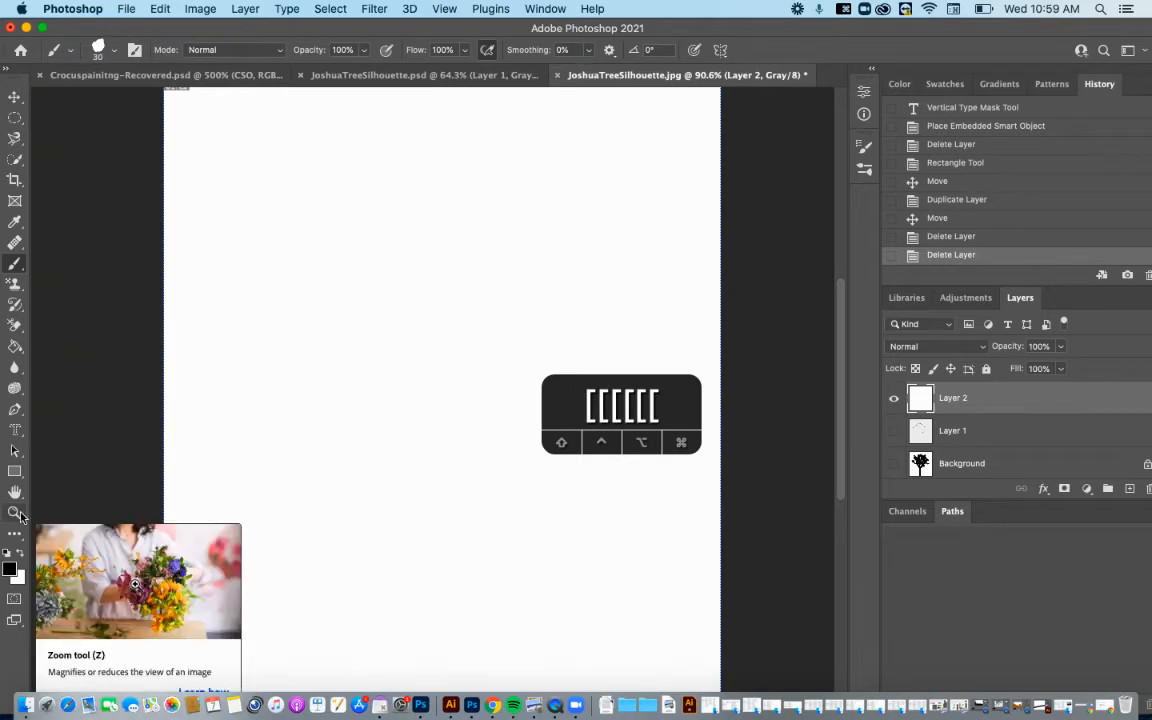
mouse_move(15, 315)
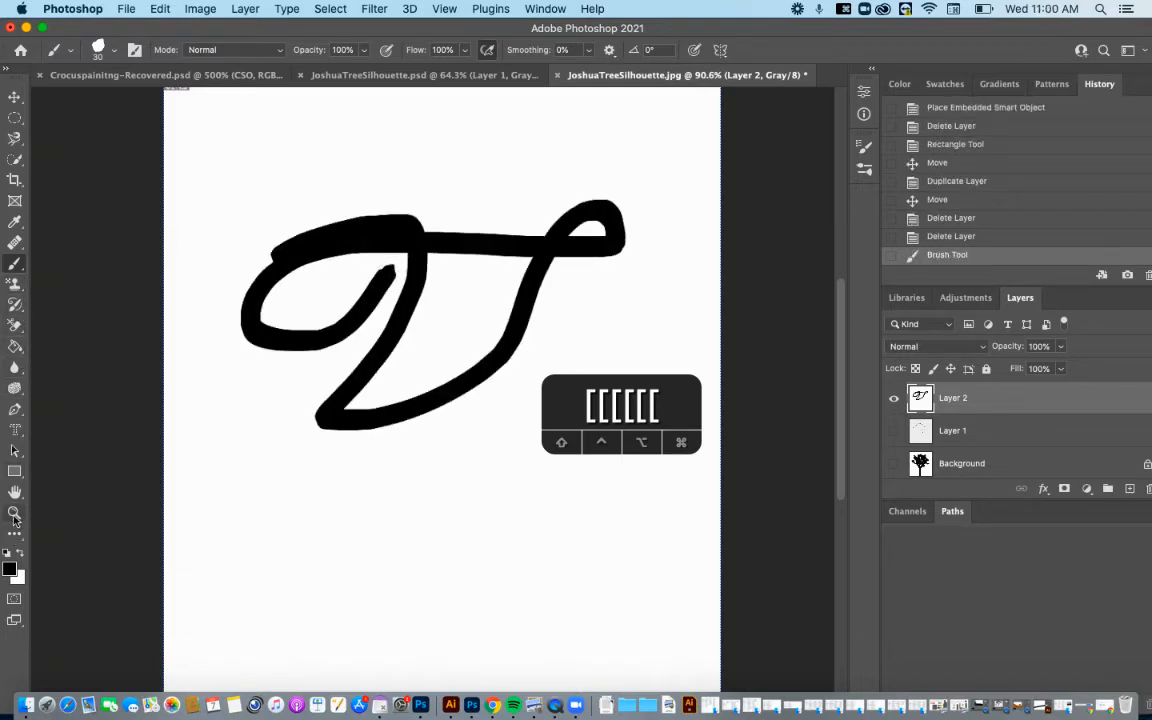
left_click(14, 514)
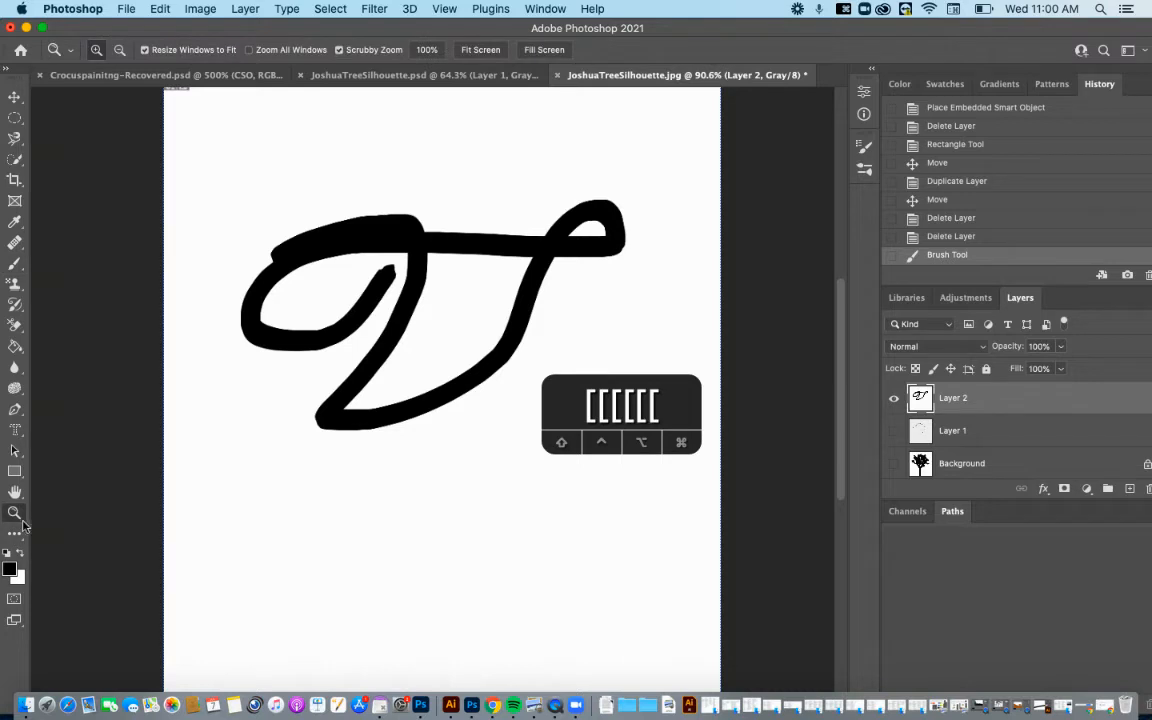
mouse_move(344, 404)
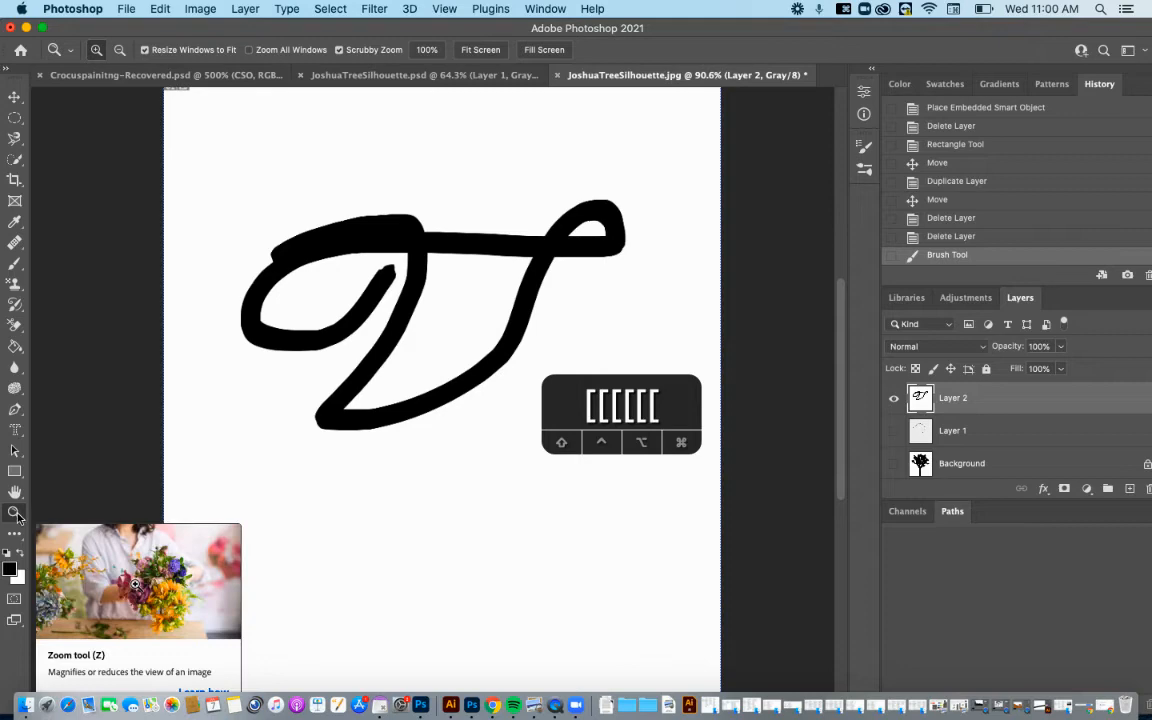
mouse_move(390, 405)
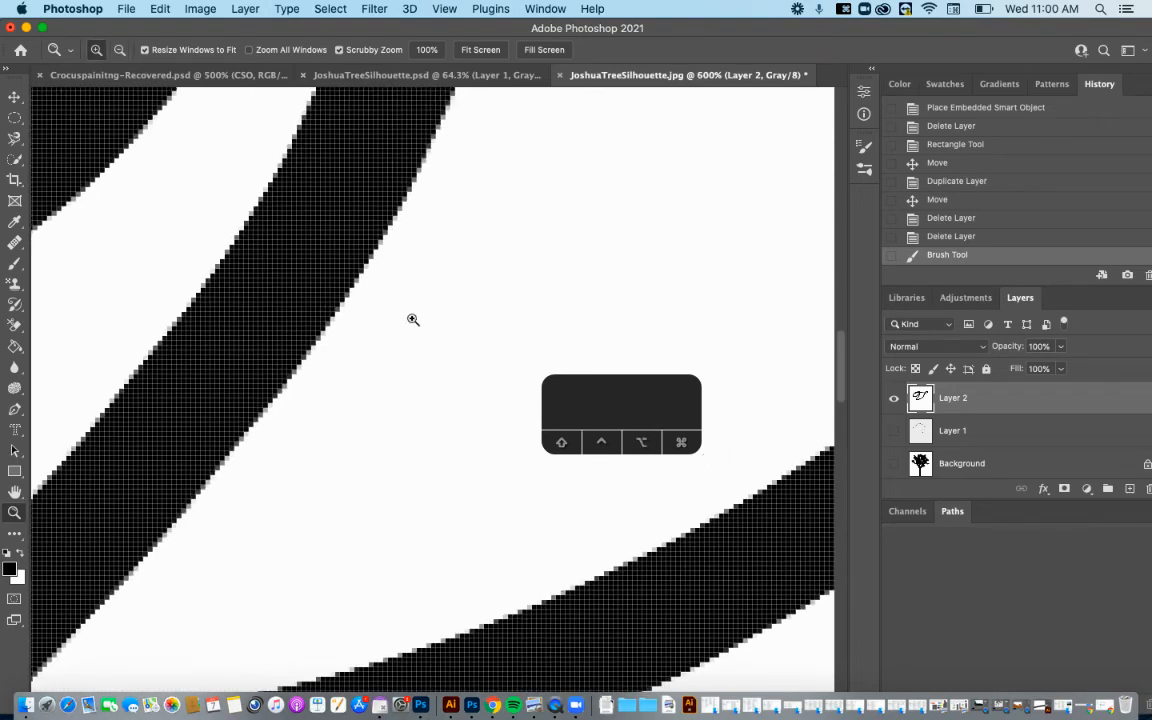
left_click(424, 324)
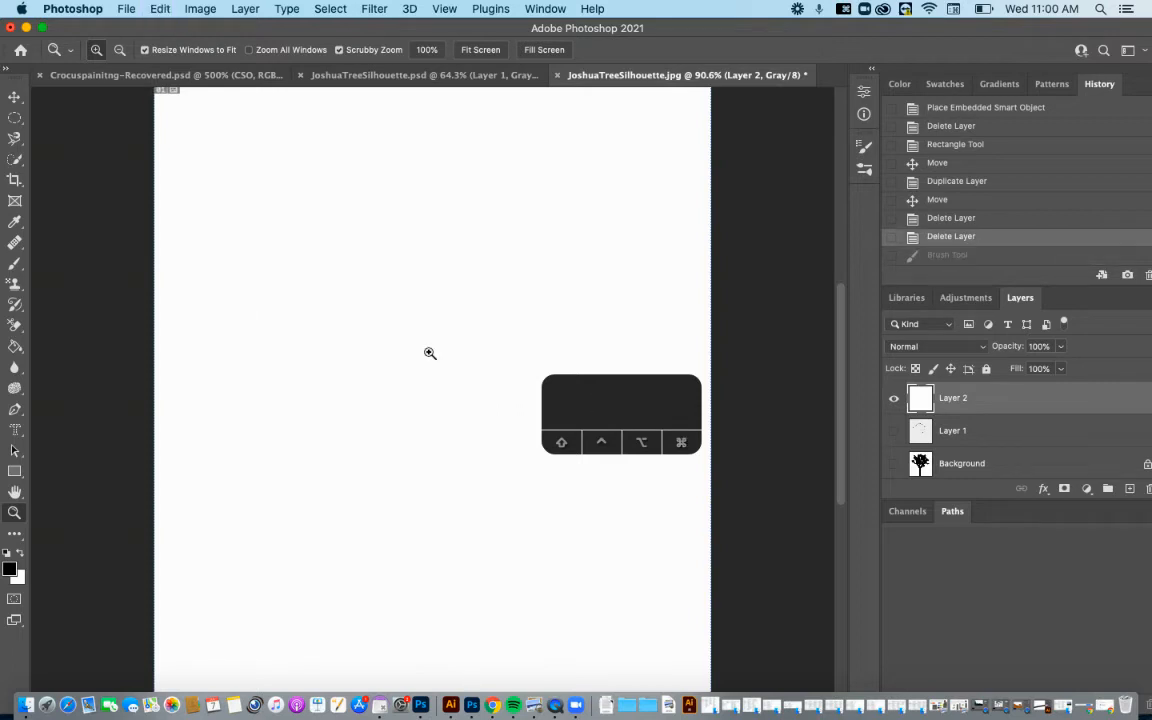
mouse_move(472, 389)
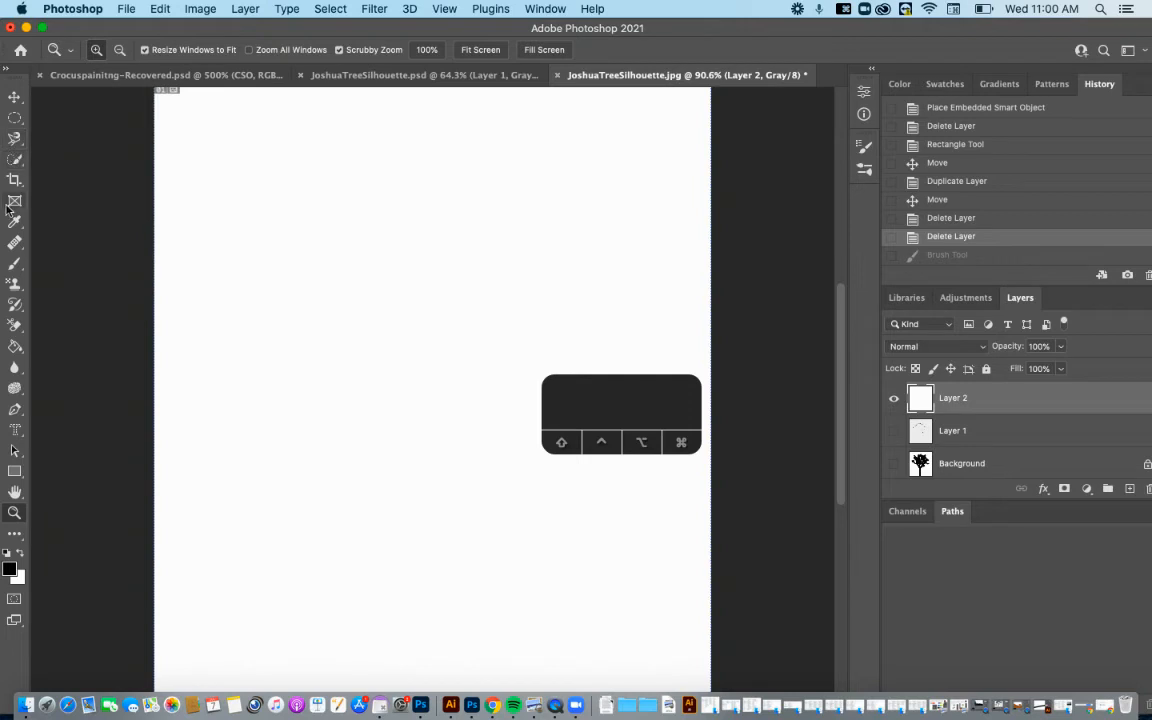
mouse_move(14, 367)
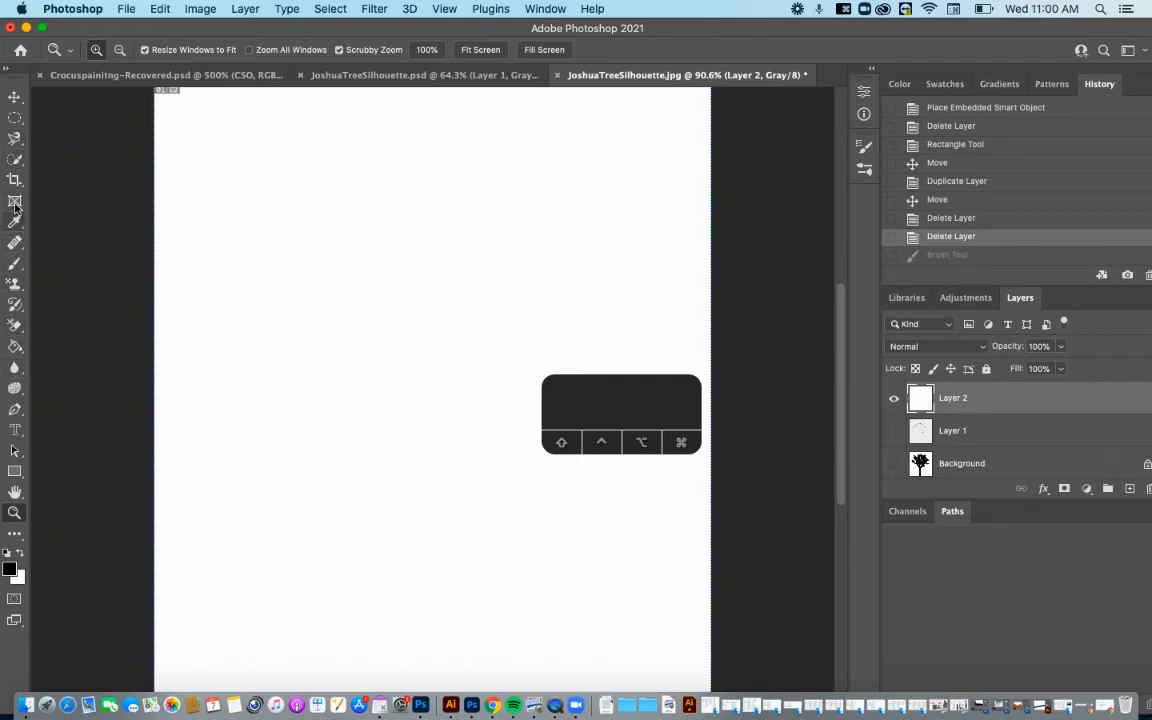
Draw a black rounded square near the canvas centre with the Rounded Rectangle tool
left_click(15, 472)
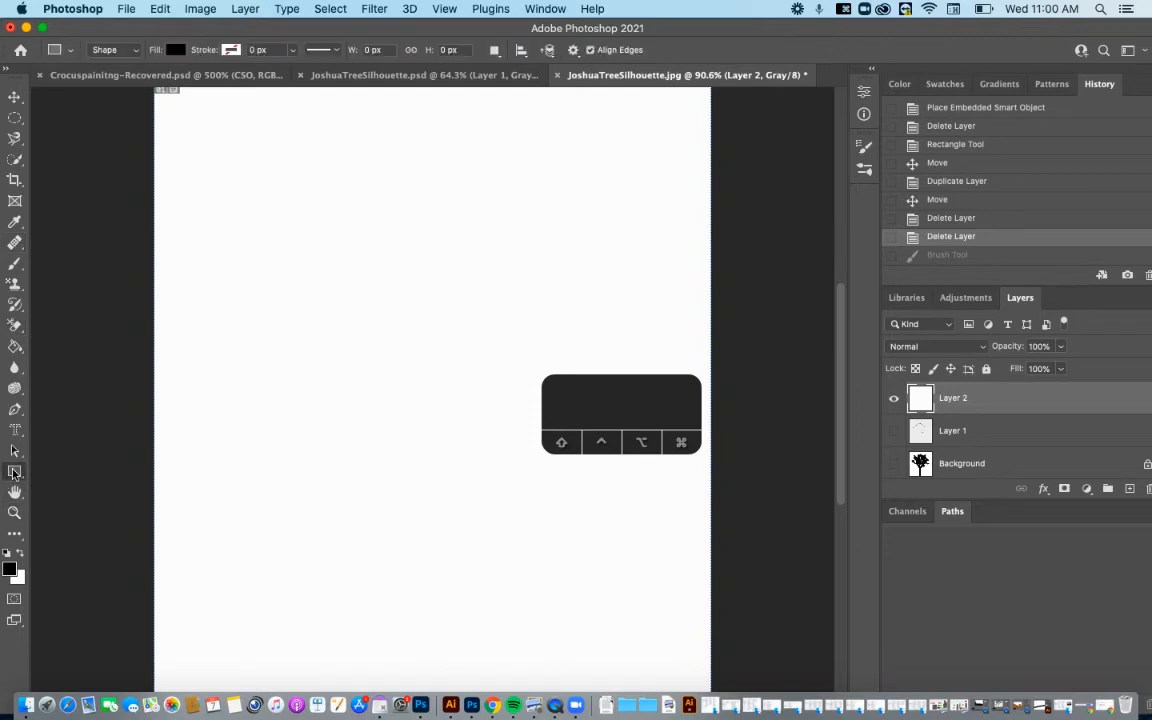
left_click_drag(360, 281, 501, 421)
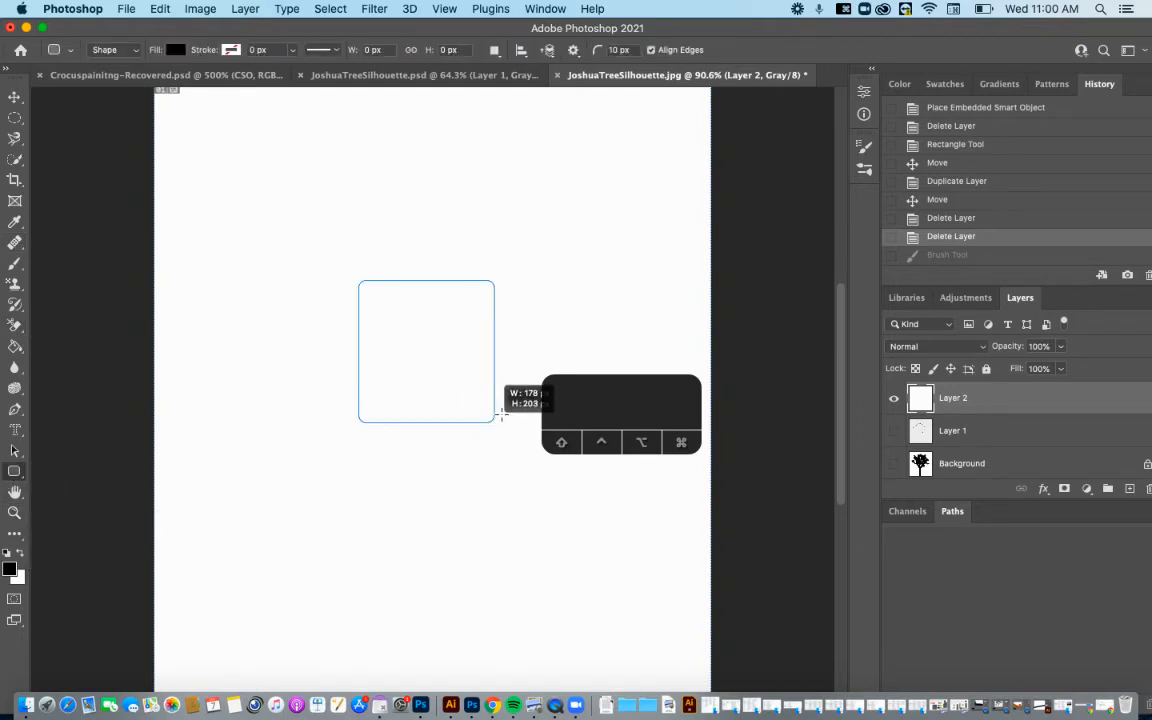
left_click_drag(360, 281, 500, 414)
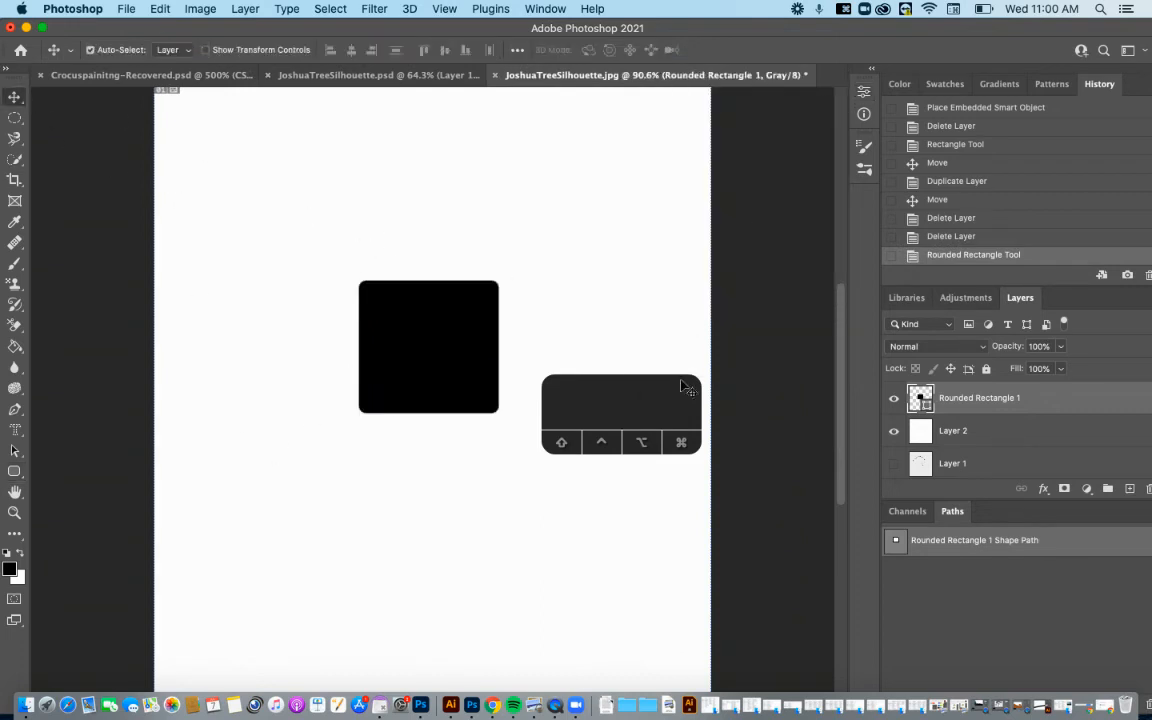
Add a new layer, select Rounded Rectangle 1, and hide the empty Layer 3
left_click(1130, 488)
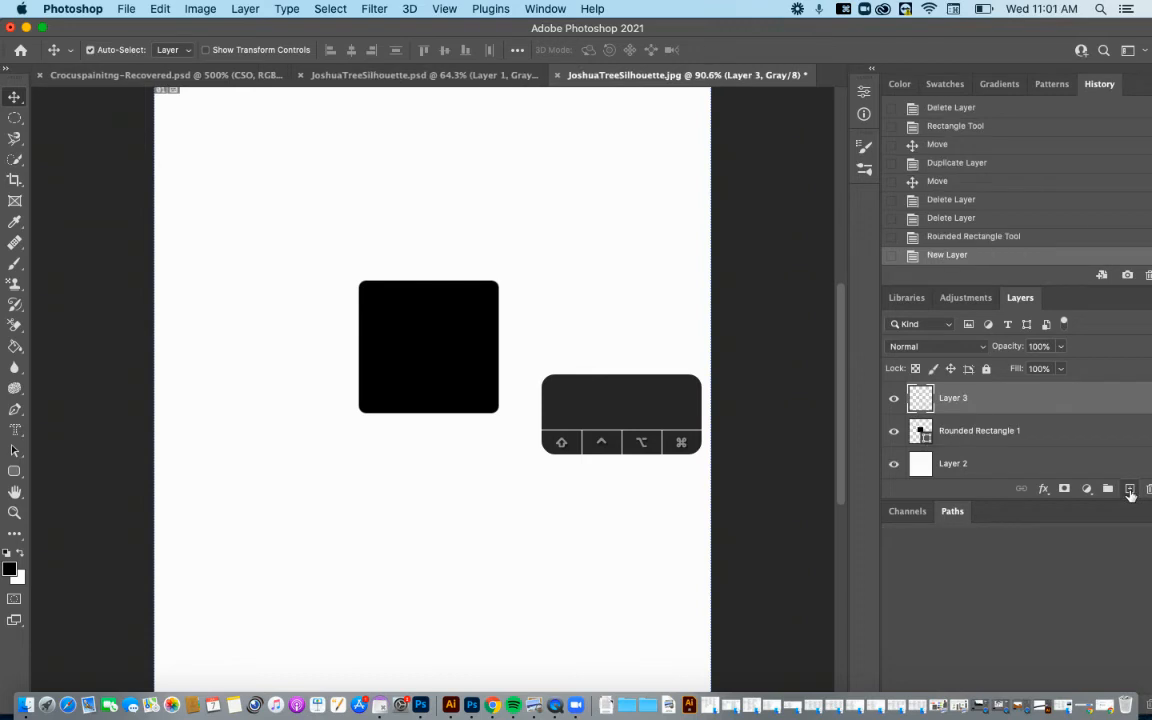
left_click(979, 430)
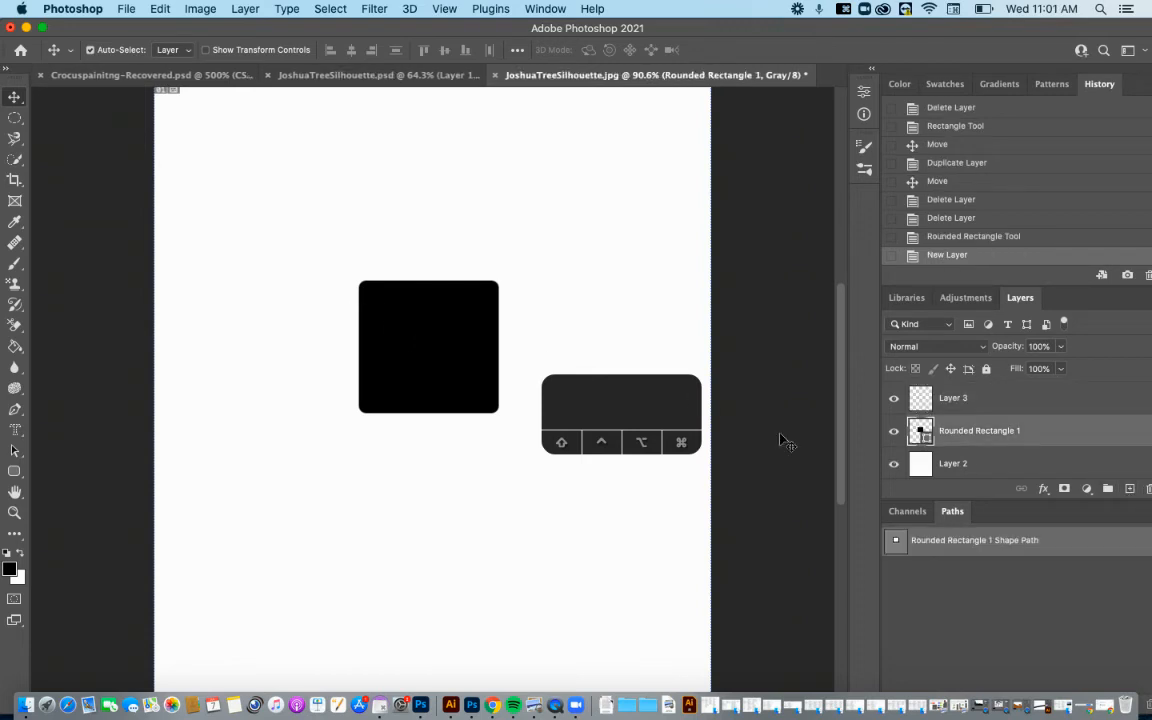
mouse_move(437, 319)
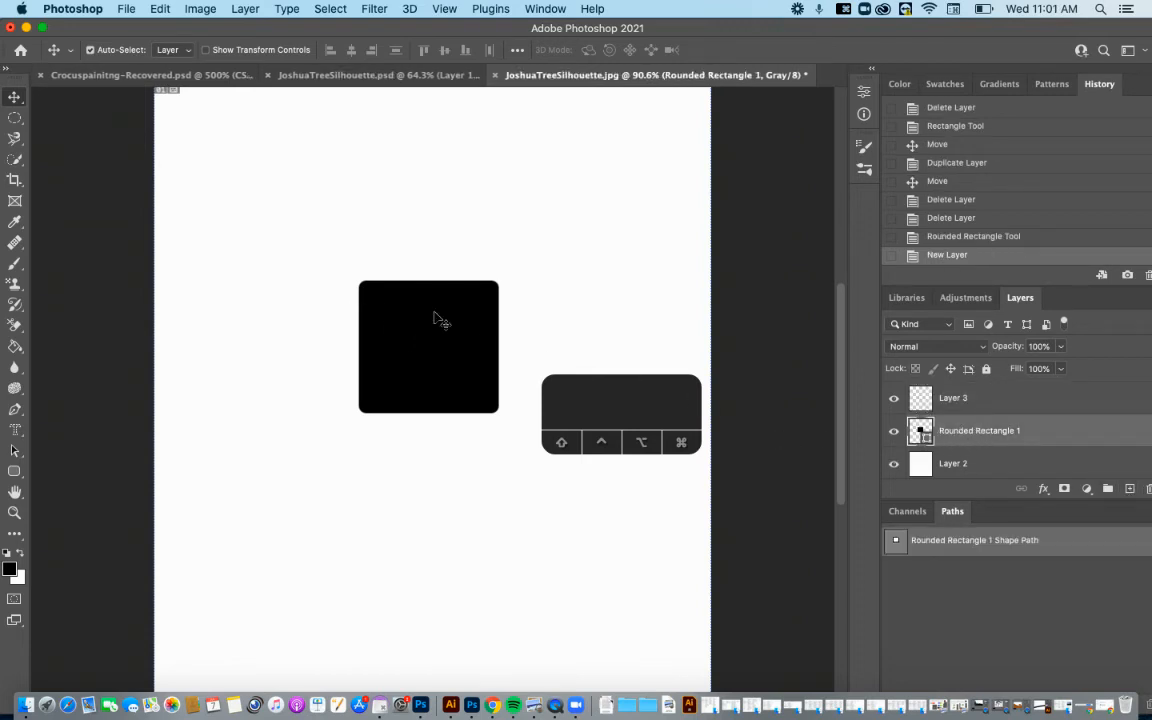
mouse_move(432, 382)
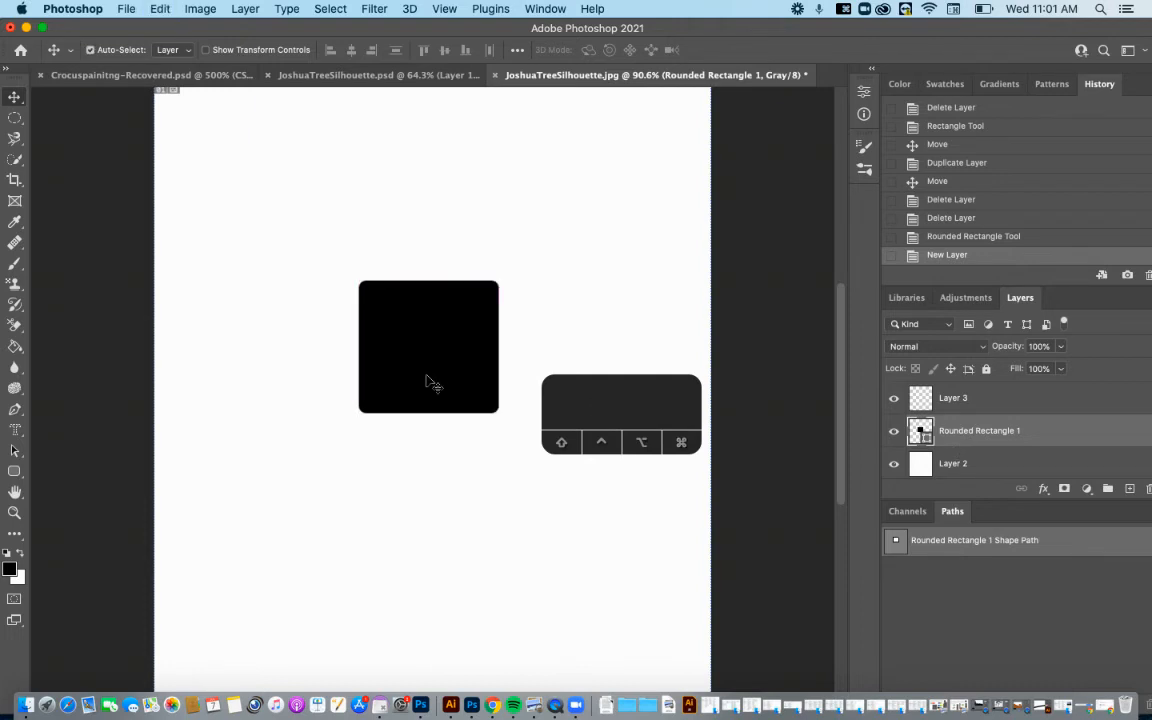
left_click(953, 397)
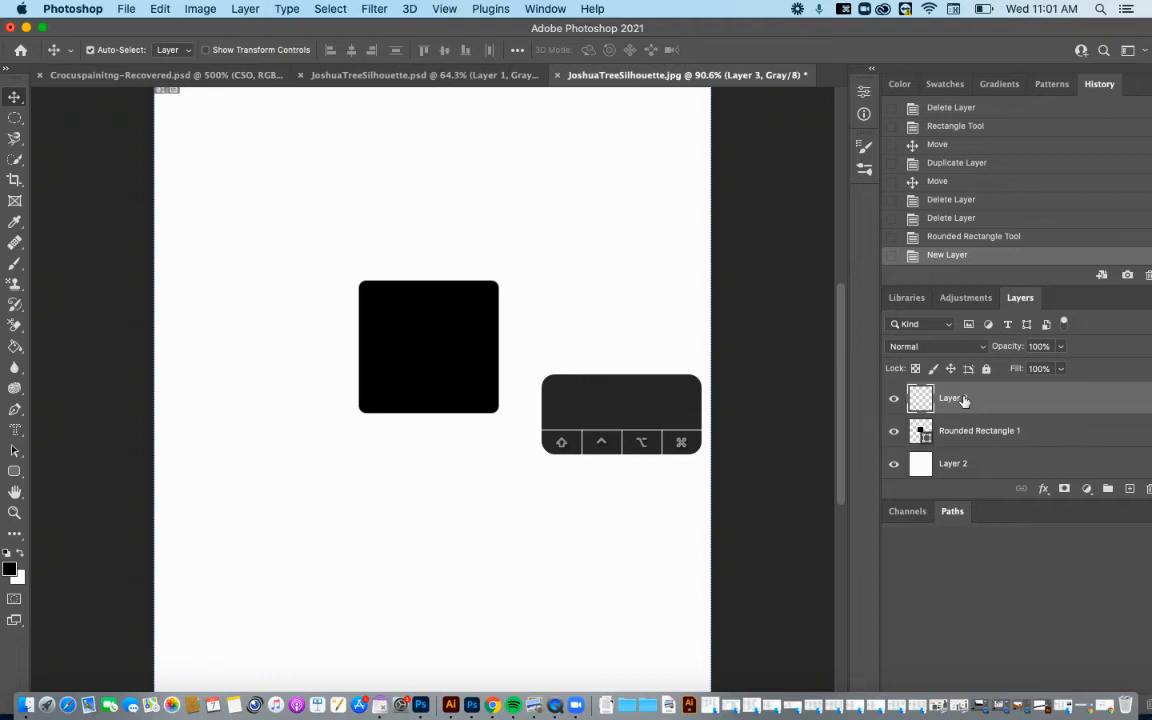
mouse_move(963, 399)
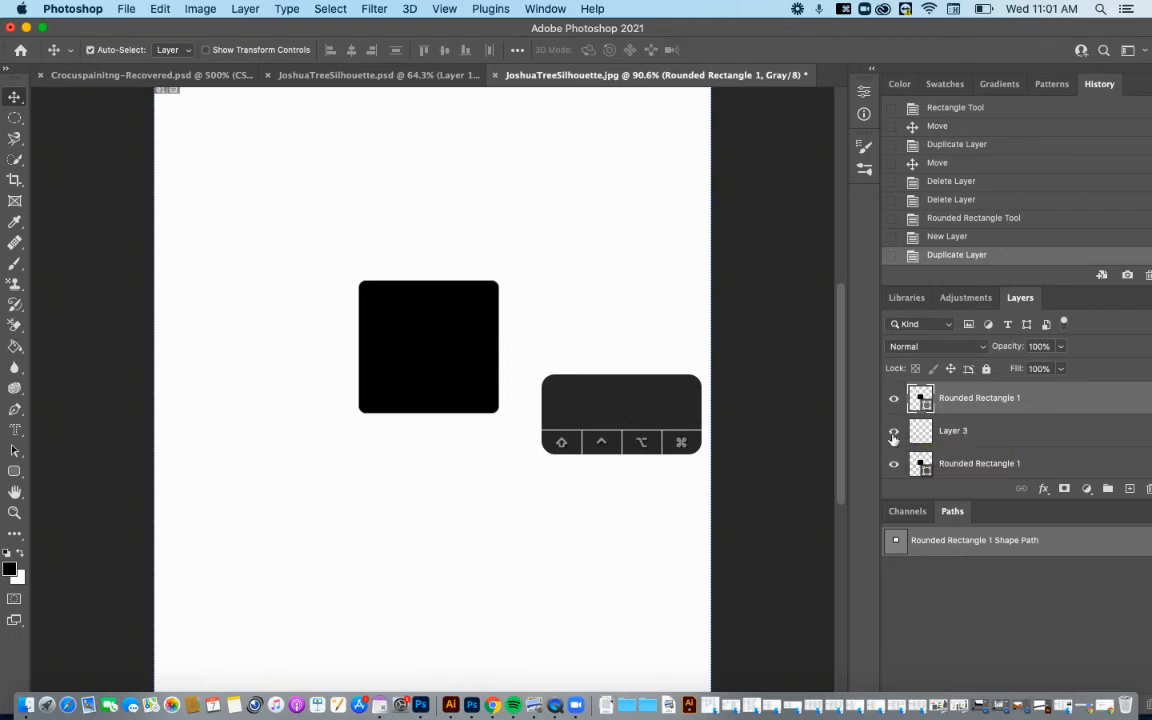
left_click(953, 430)
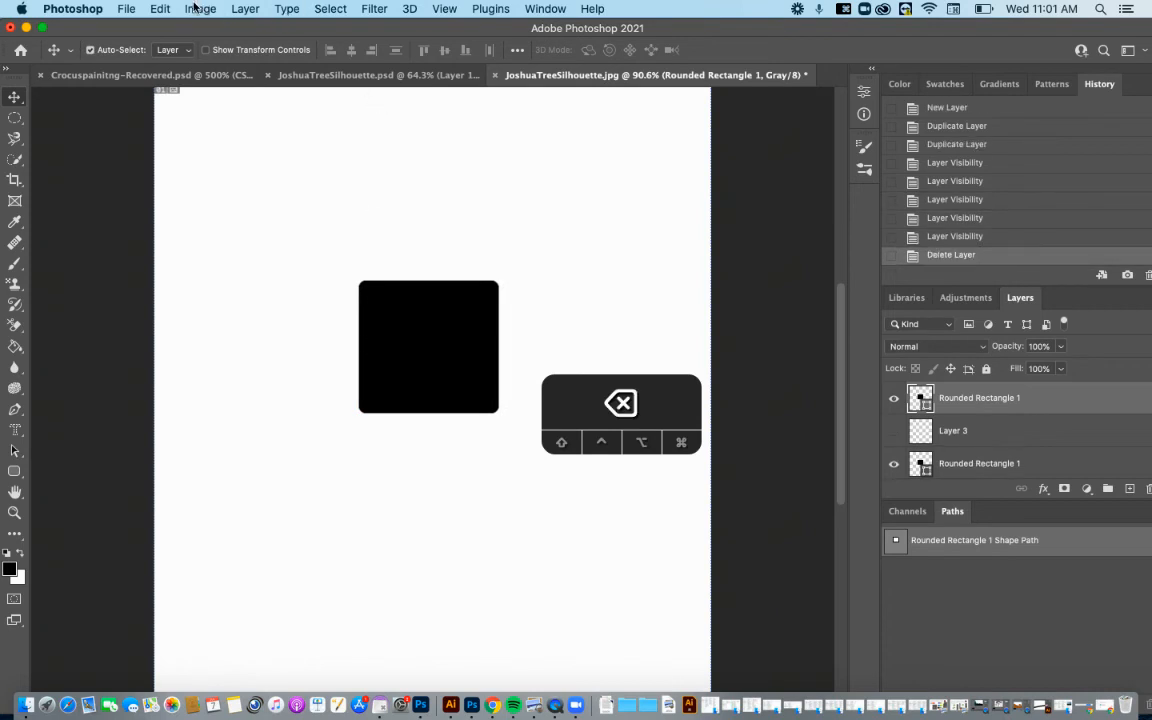
left_click(159, 8)
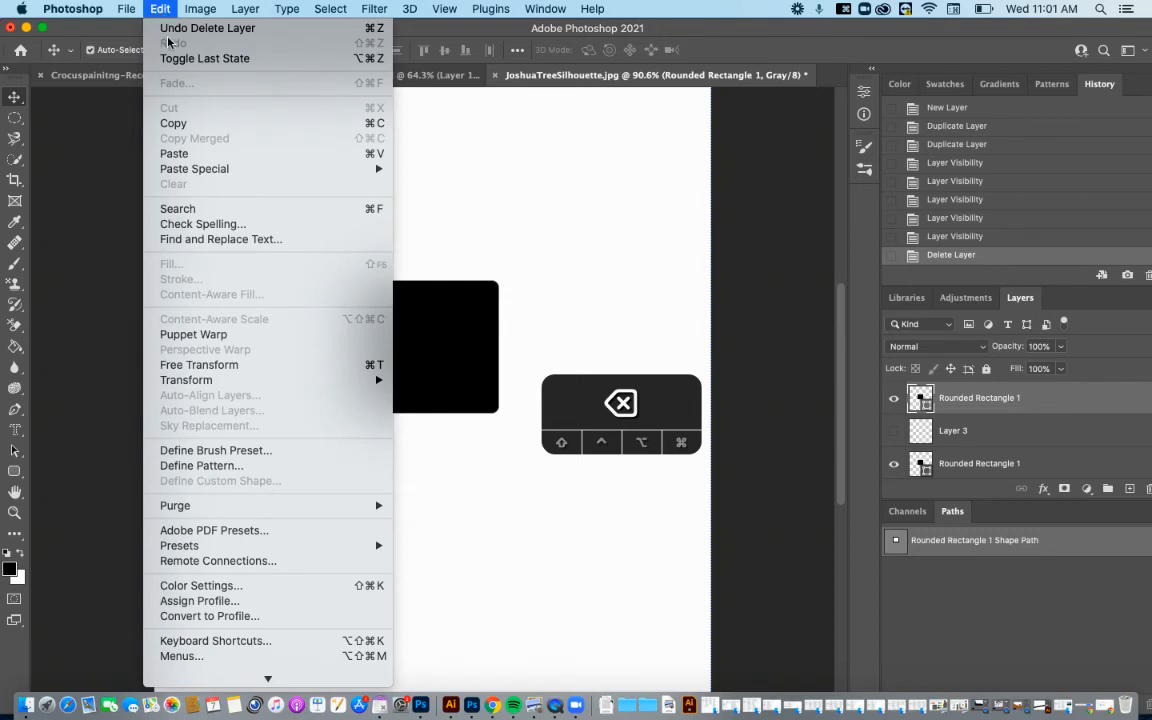
mouse_move(183, 143)
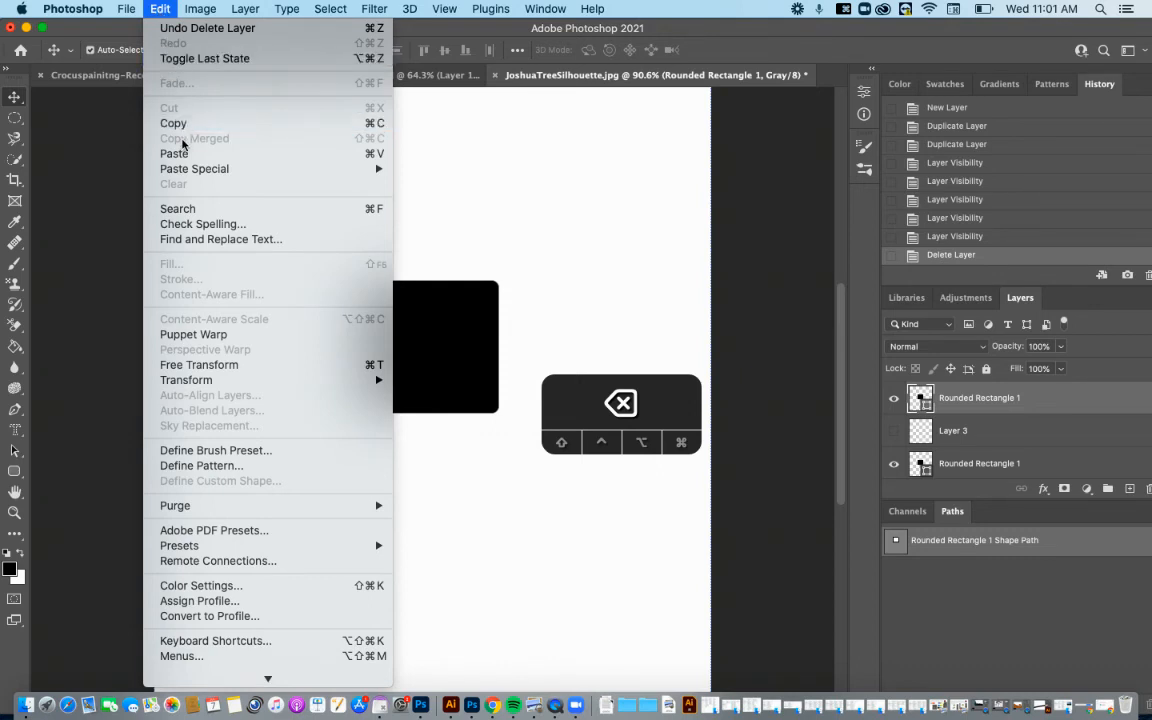
mouse_move(194, 168)
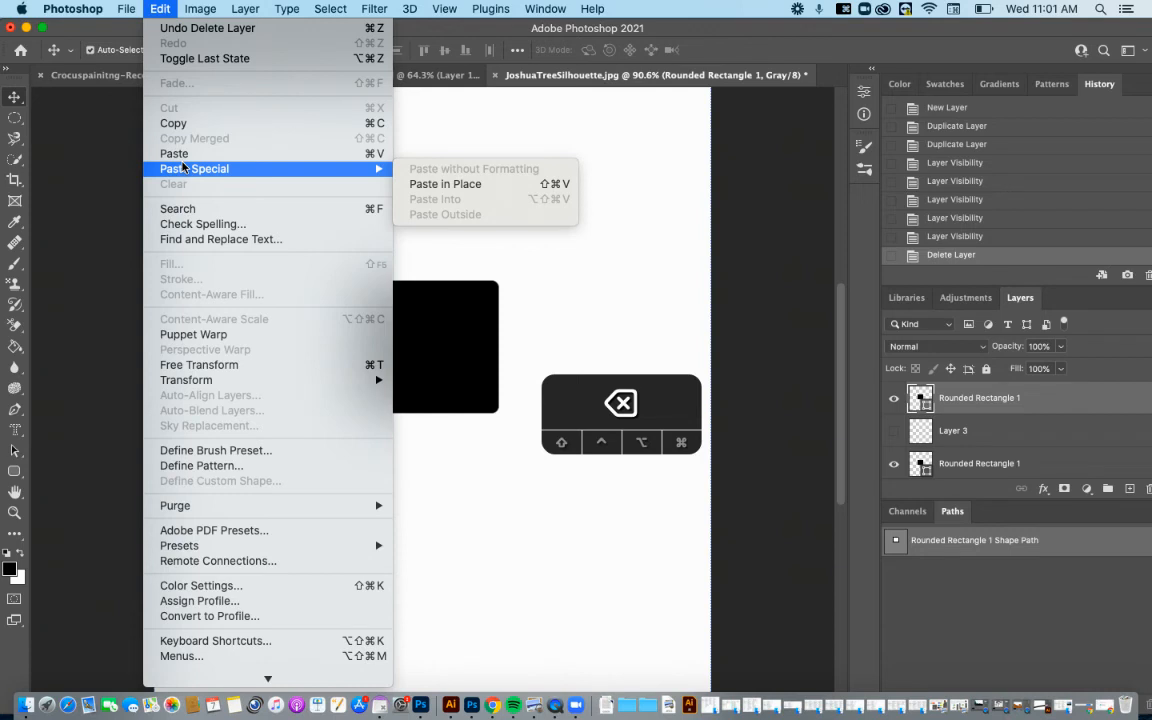
mouse_move(199, 355)
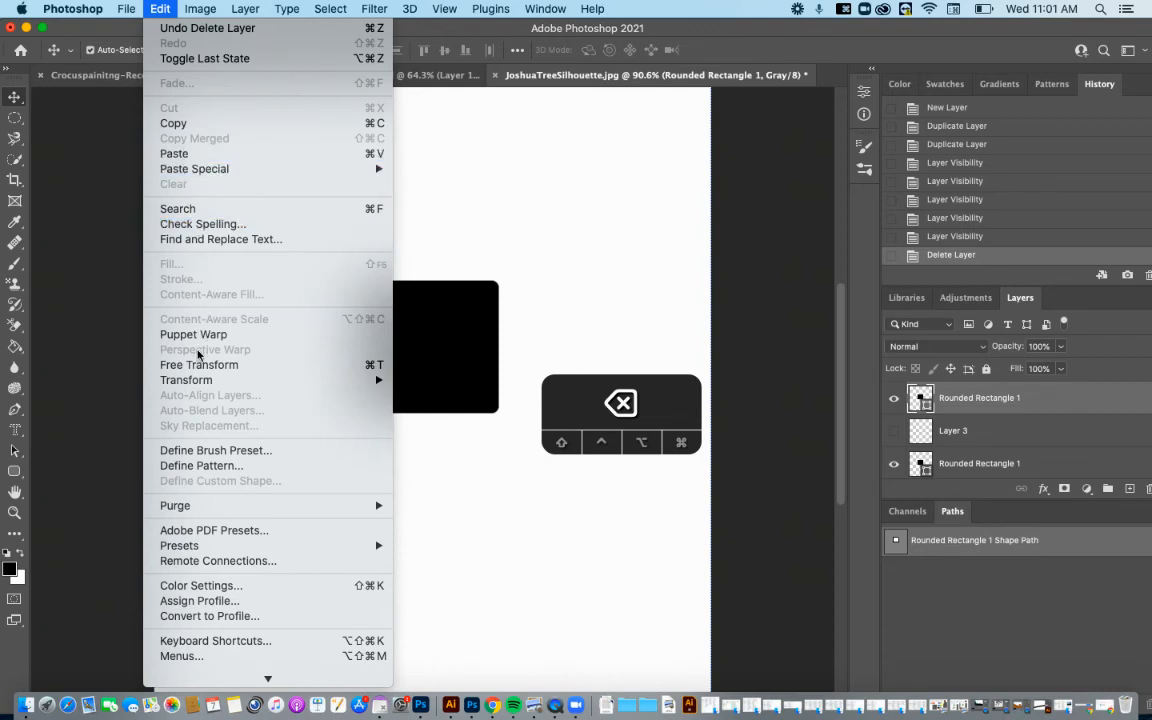
mouse_move(199, 364)
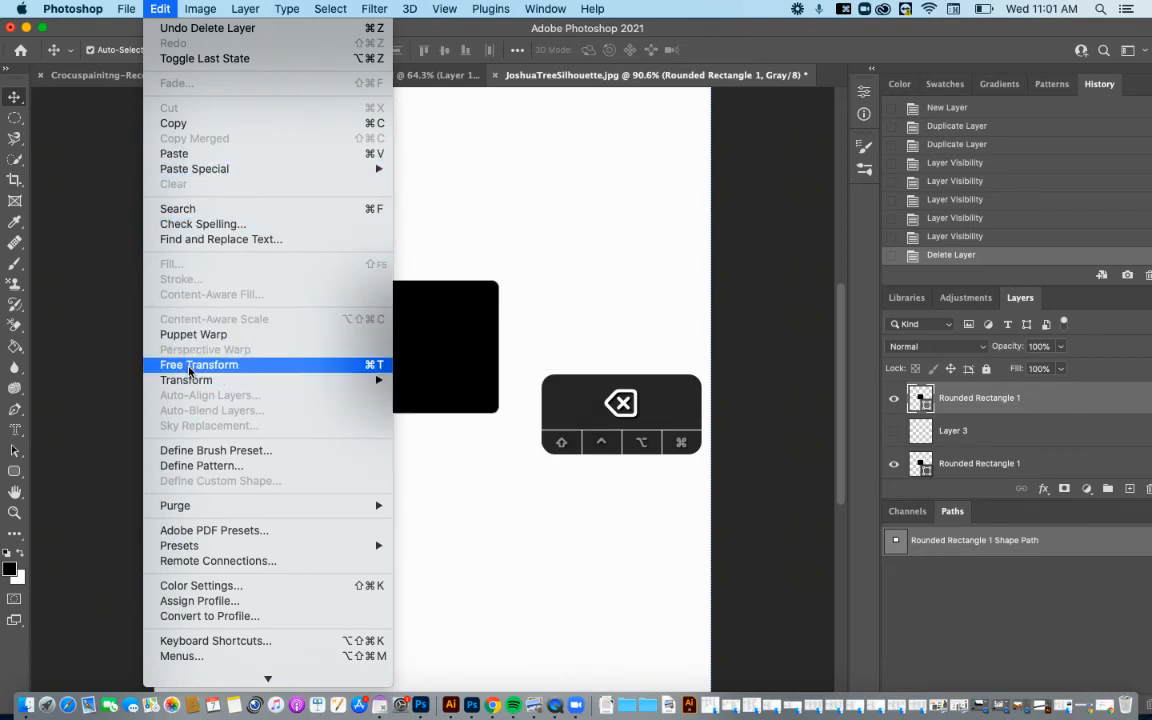
mouse_move(294, 123)
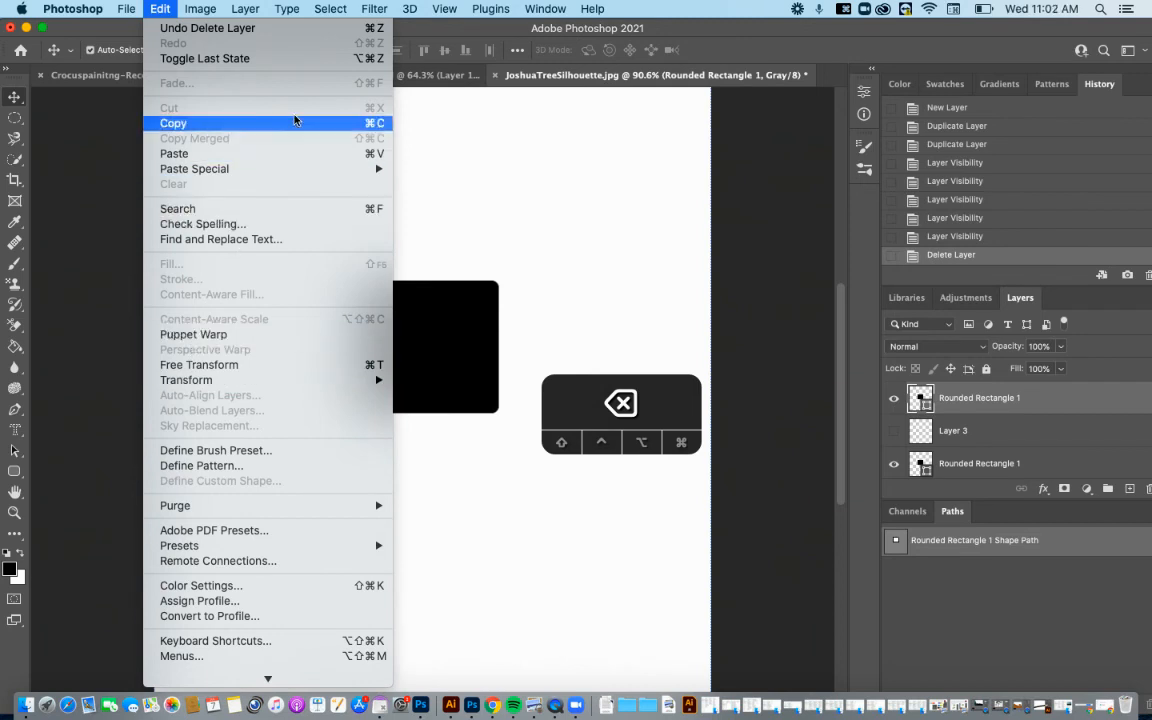
left_click(330, 8)
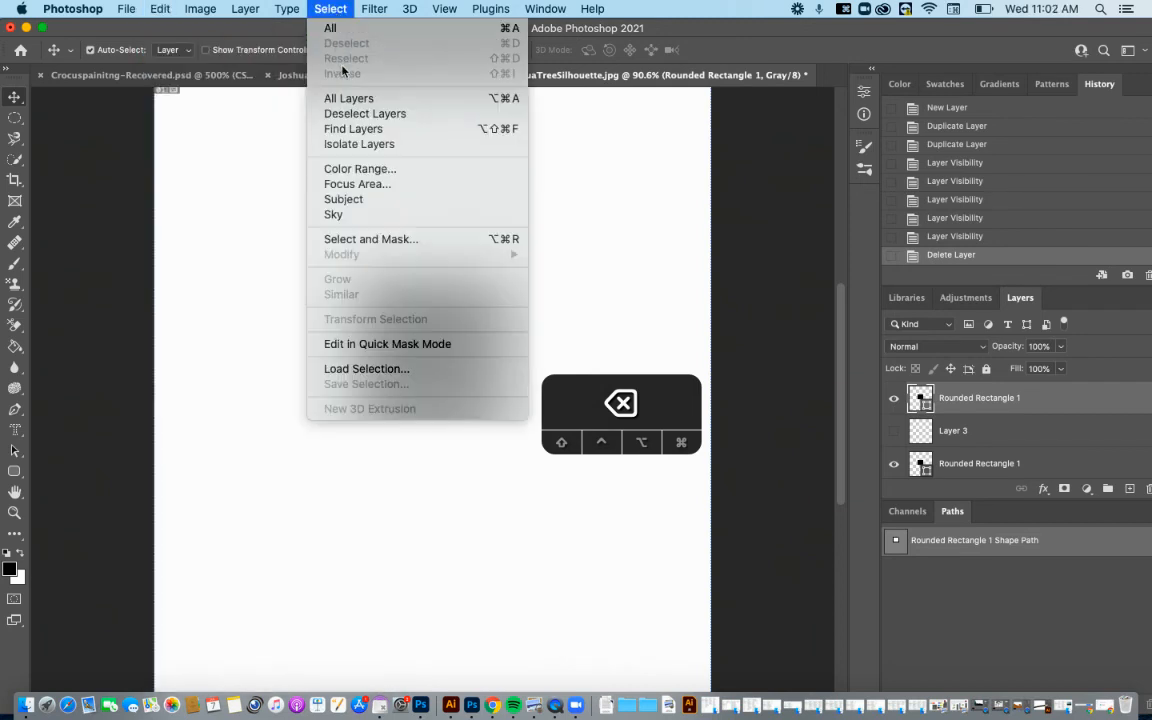
mouse_move(400, 22)
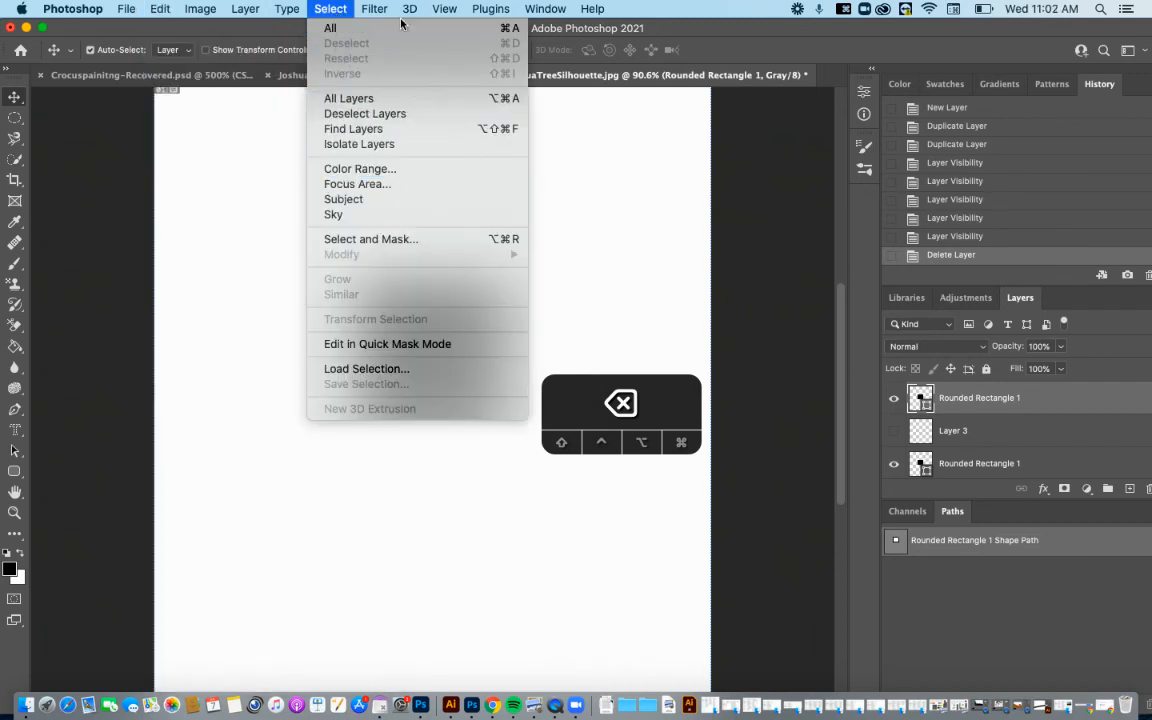
left_click(374, 8)
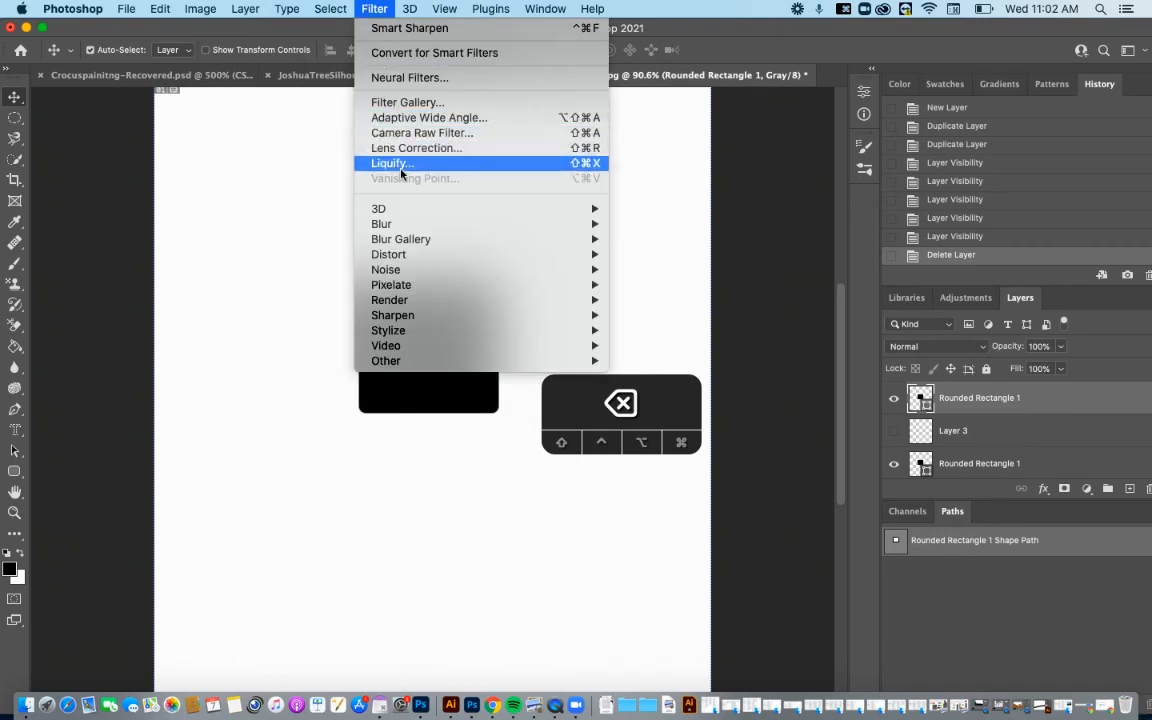
left_click(245, 8)
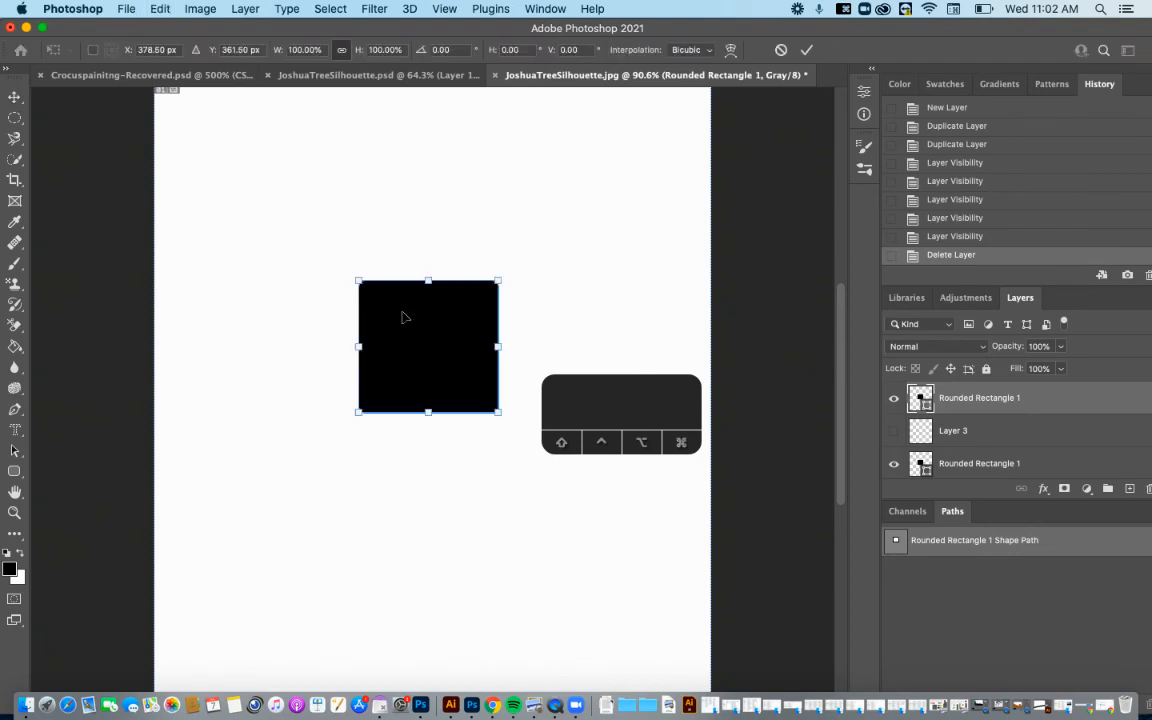
mouse_move(388, 302)
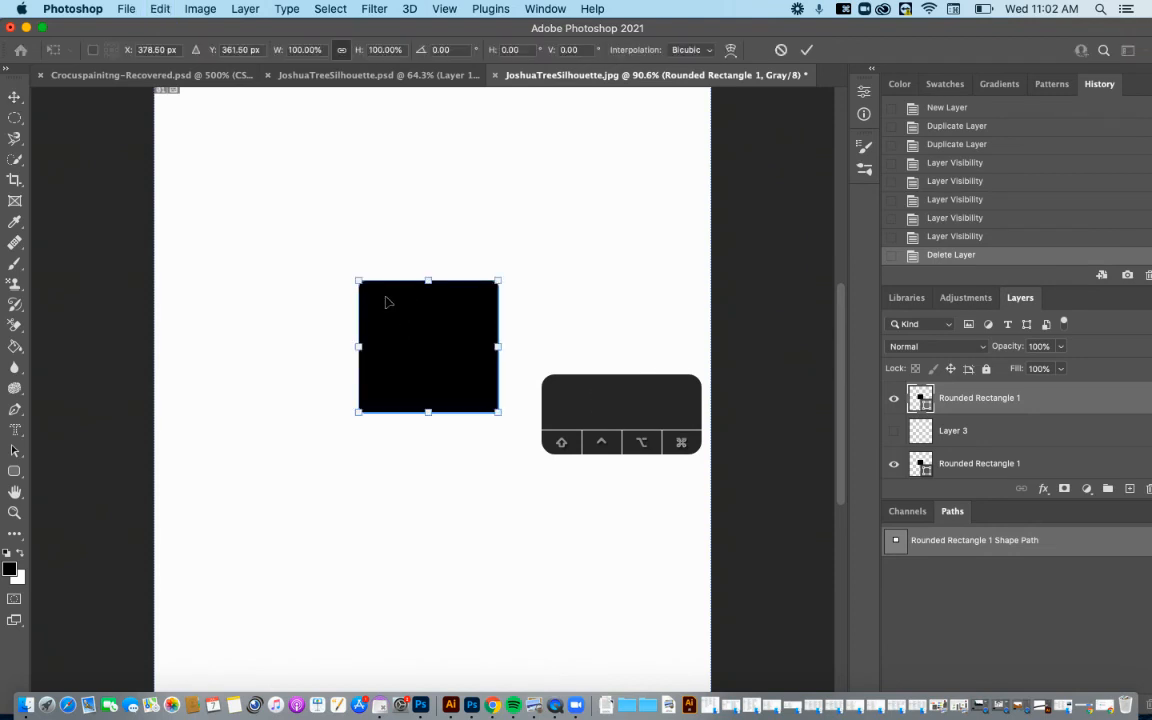
mouse_move(489, 279)
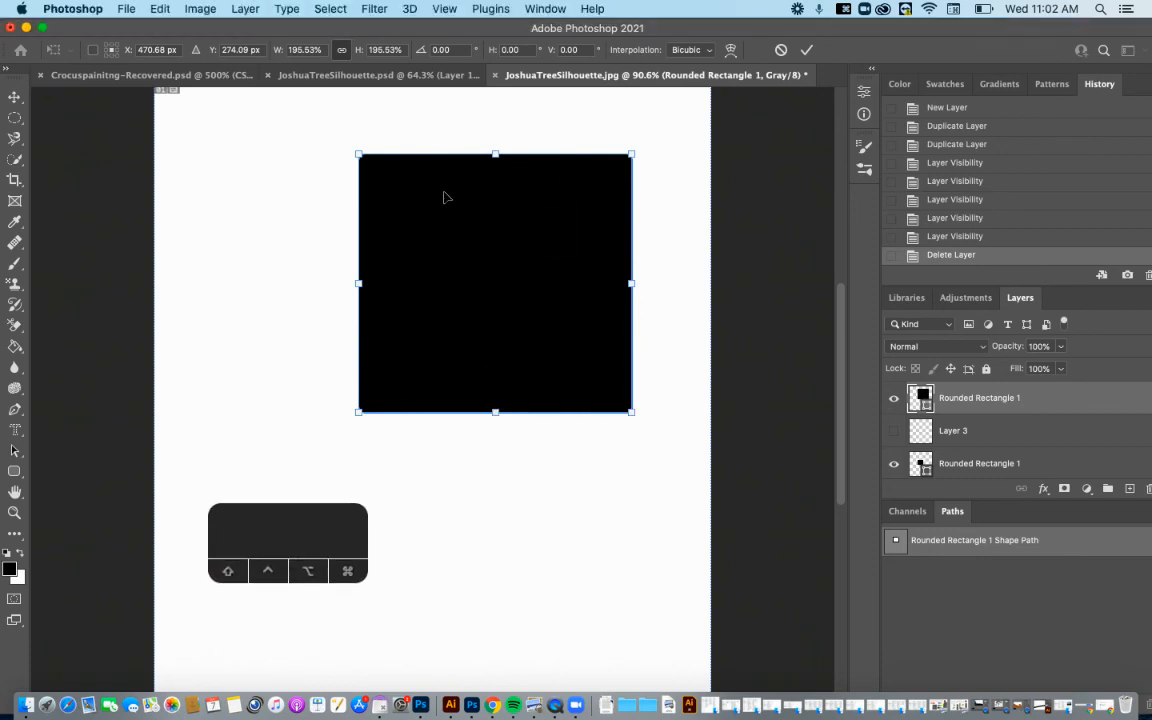
Move the square copy toward the top-left, enlarge it further, and commit the transform
left_click_drag(495, 283, 337, 257)
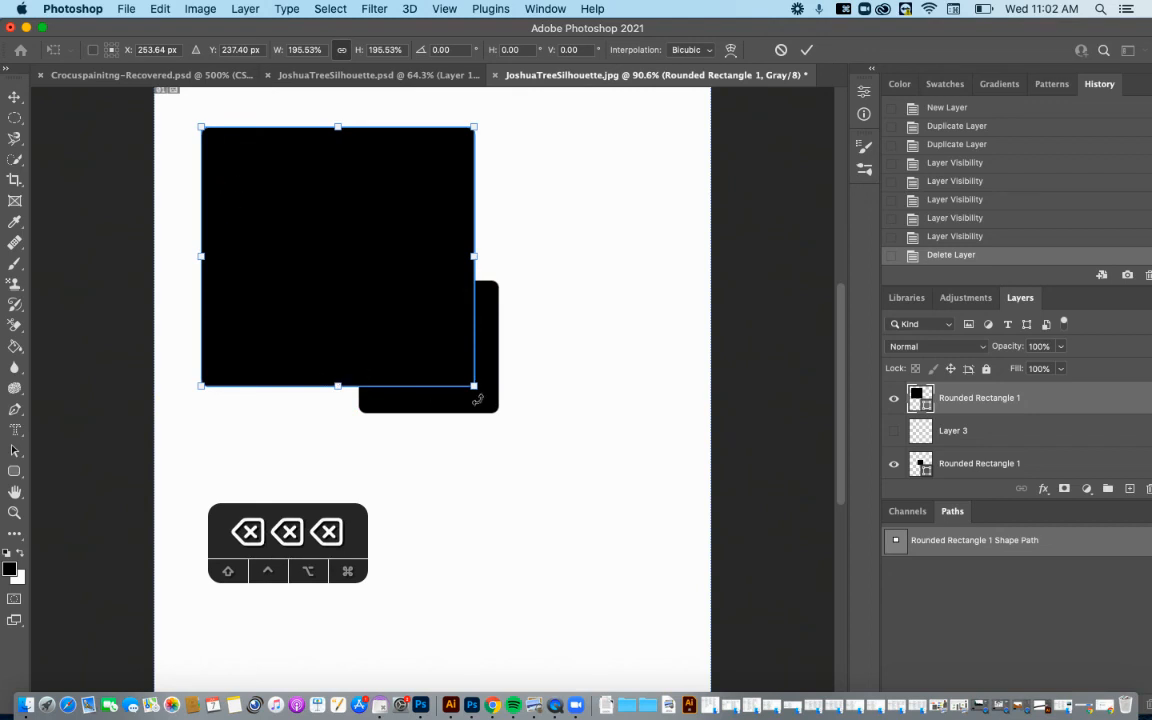
left_click_drag(475, 385, 562, 467)
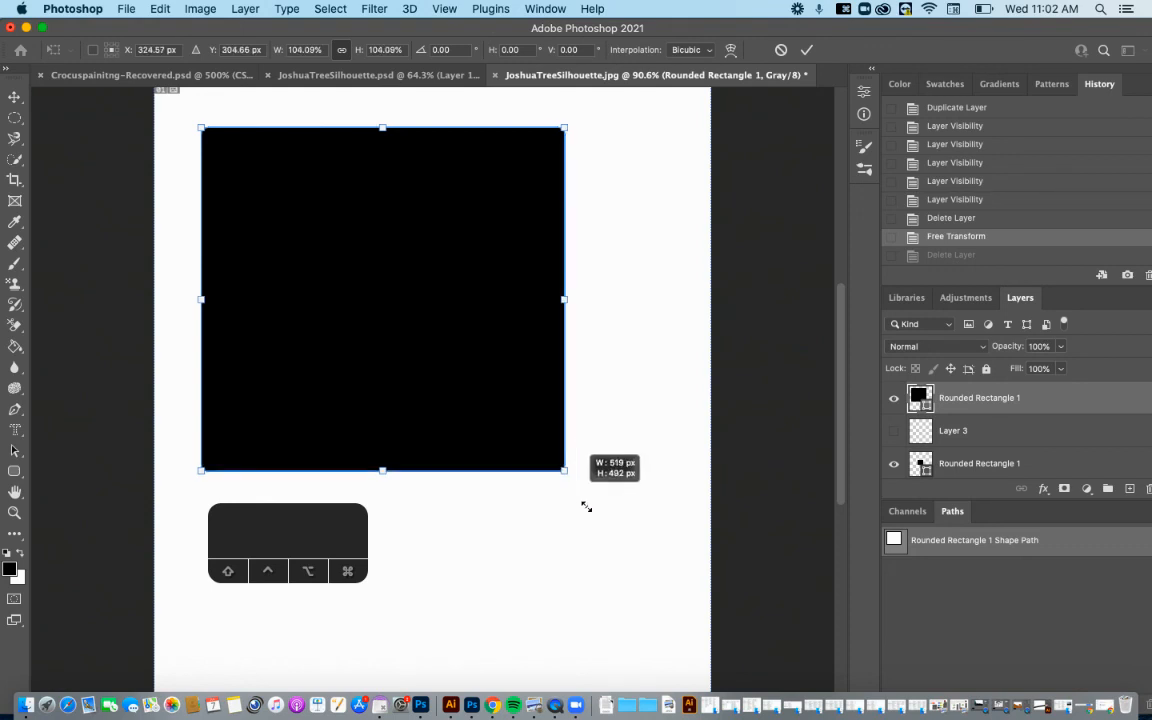
left_click_drag(565, 470, 585, 490)
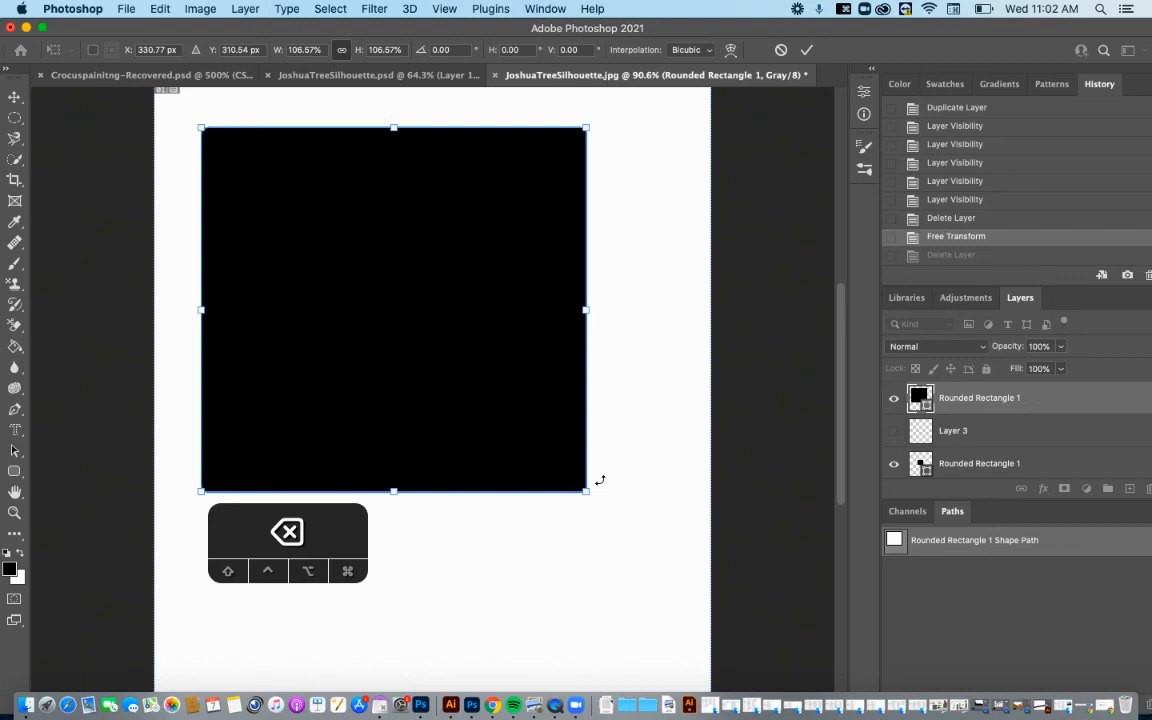
key("Return")
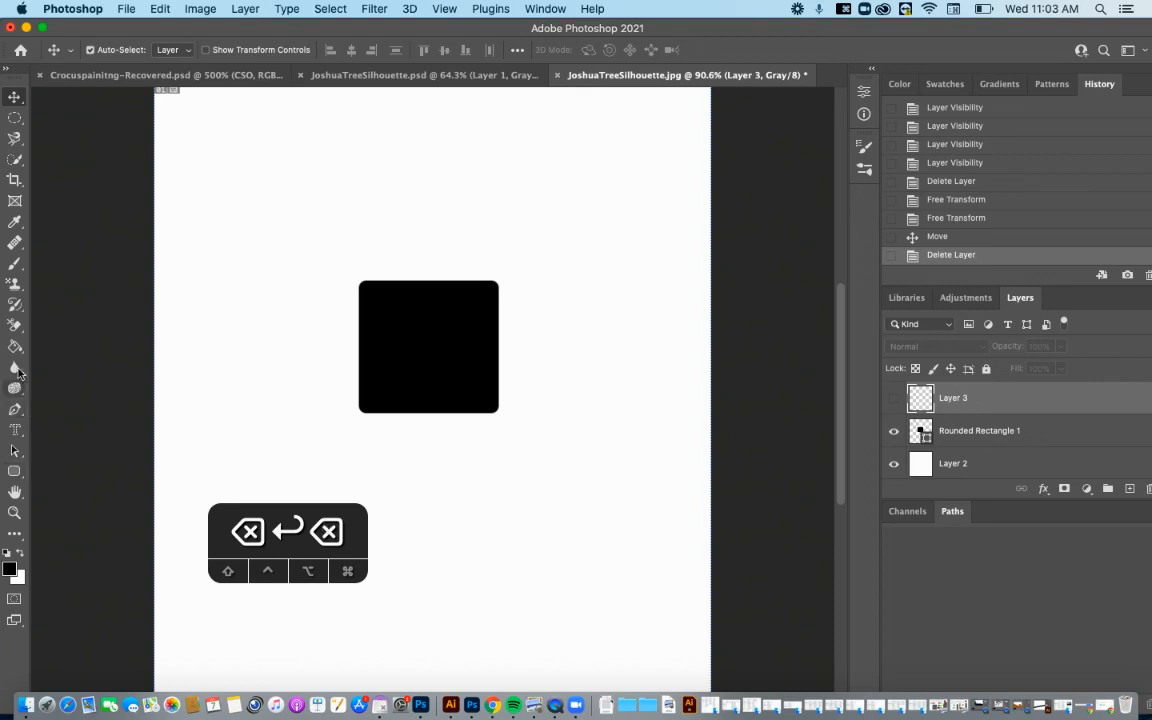
mouse_move(14, 367)
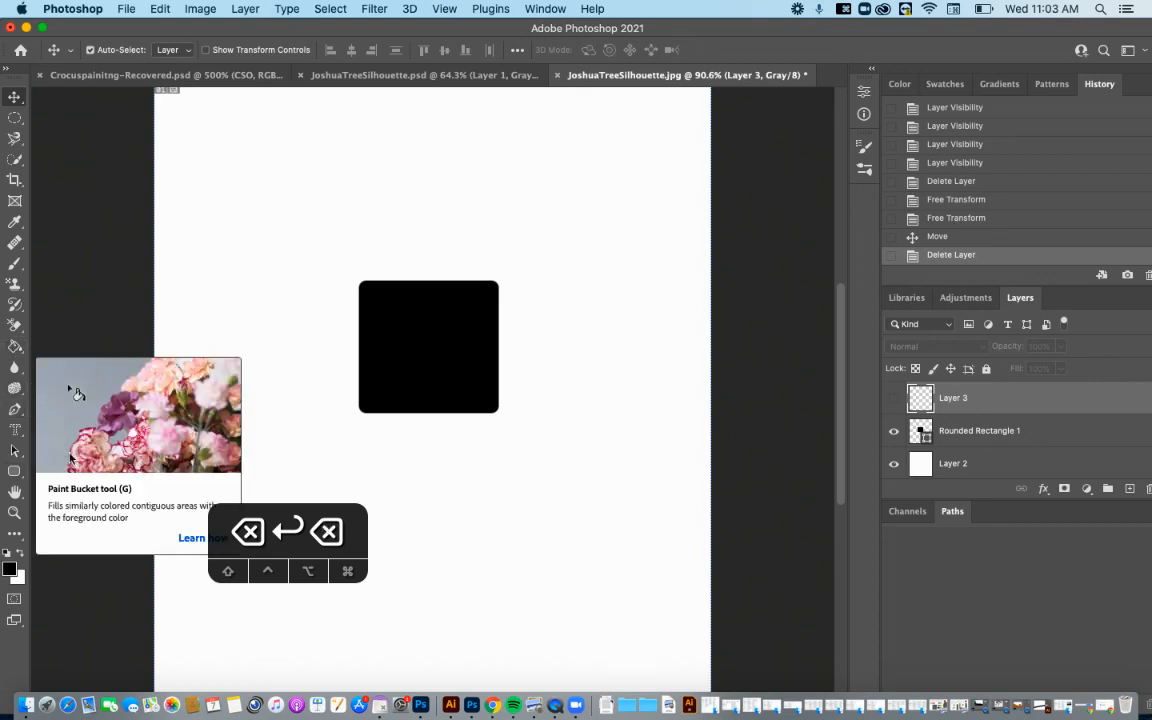
mouse_move(388, 583)
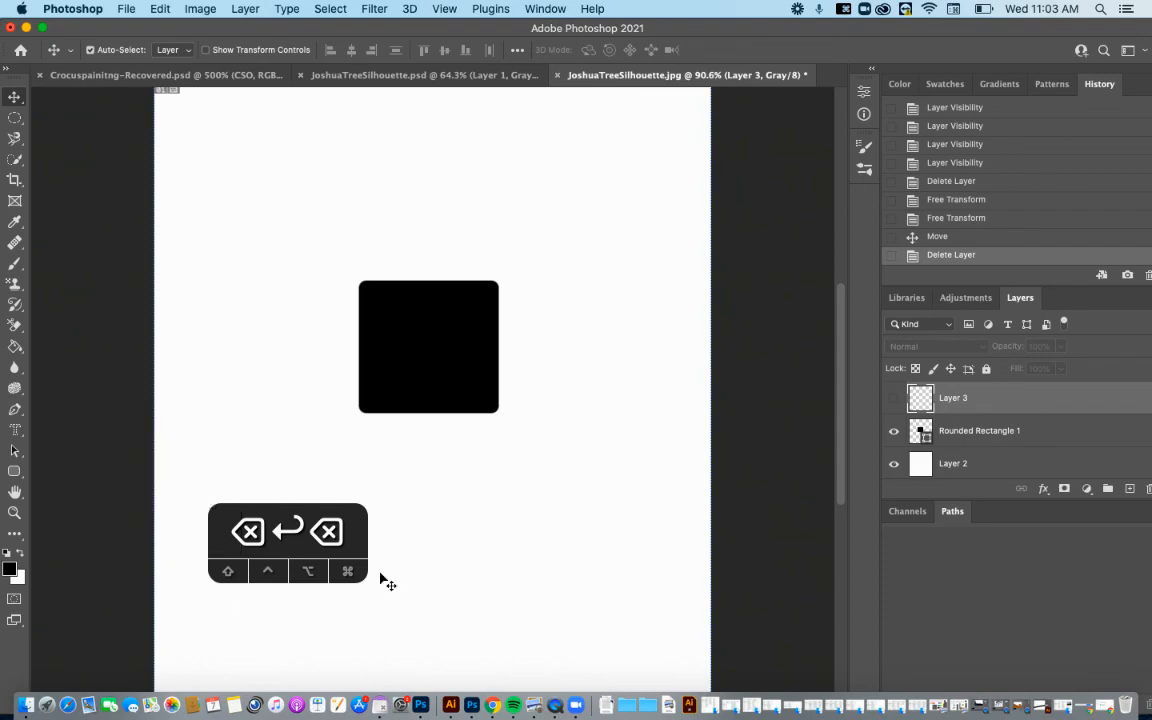